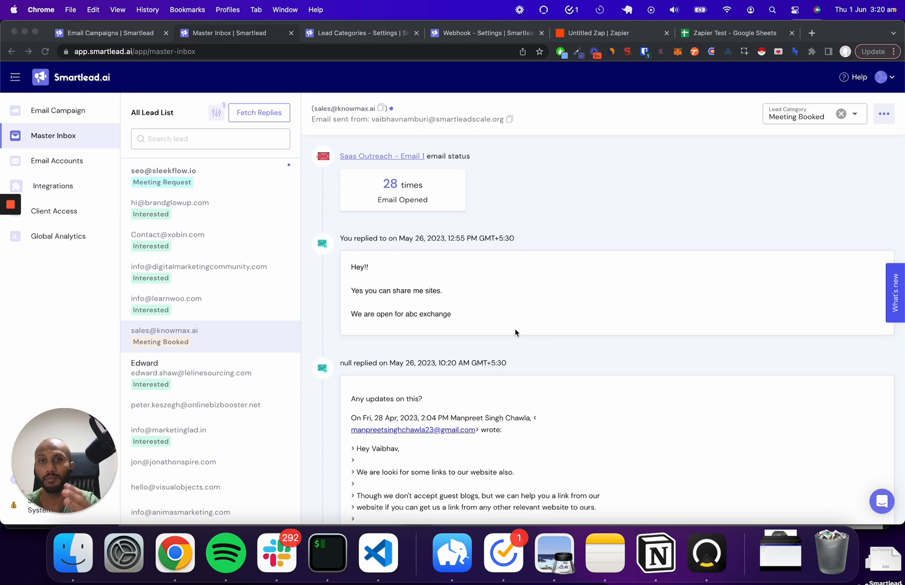
mouse_move(516, 341)
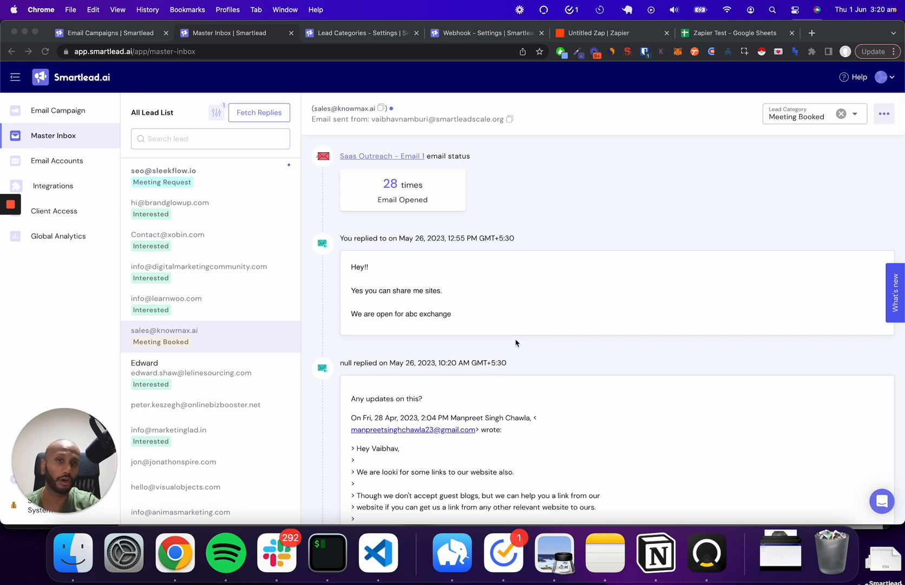
mouse_move(734, 37)
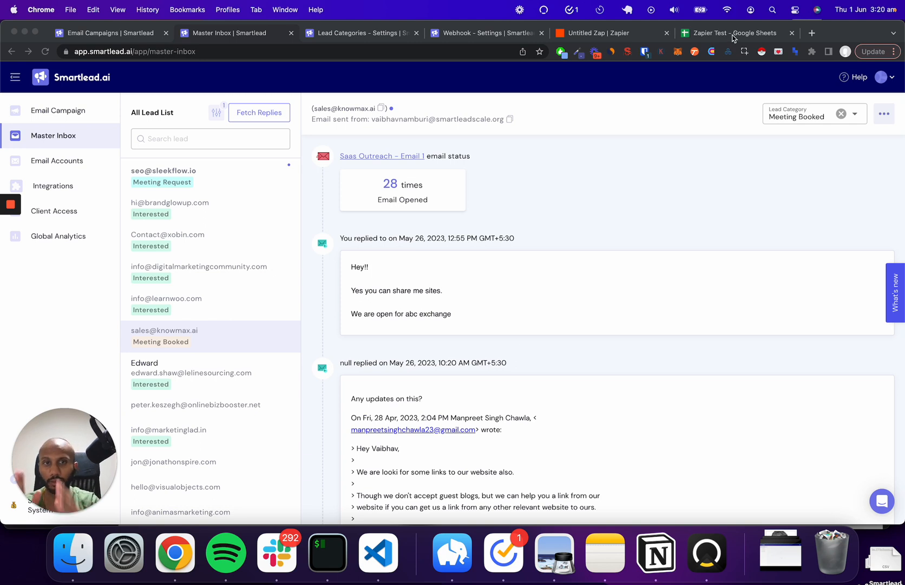
mouse_move(644, 153)
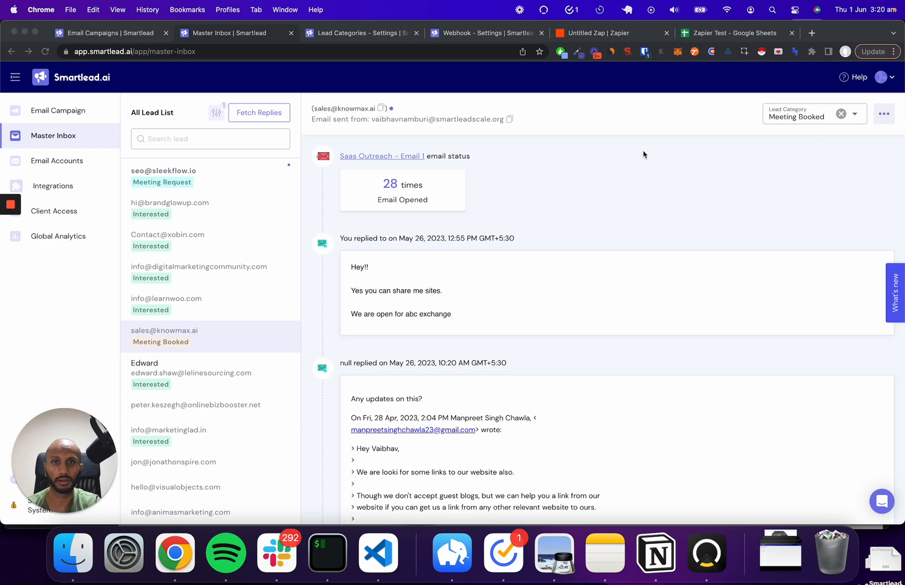
mouse_move(482, 38)
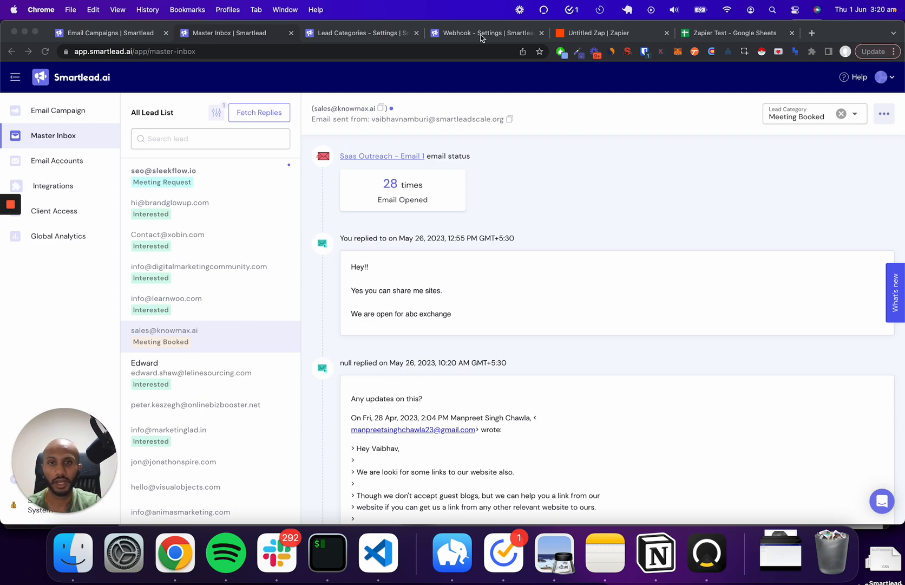
Step: Switch to the Lead Categories settings tab to review the eleven categories and their sentiments
click(358, 33)
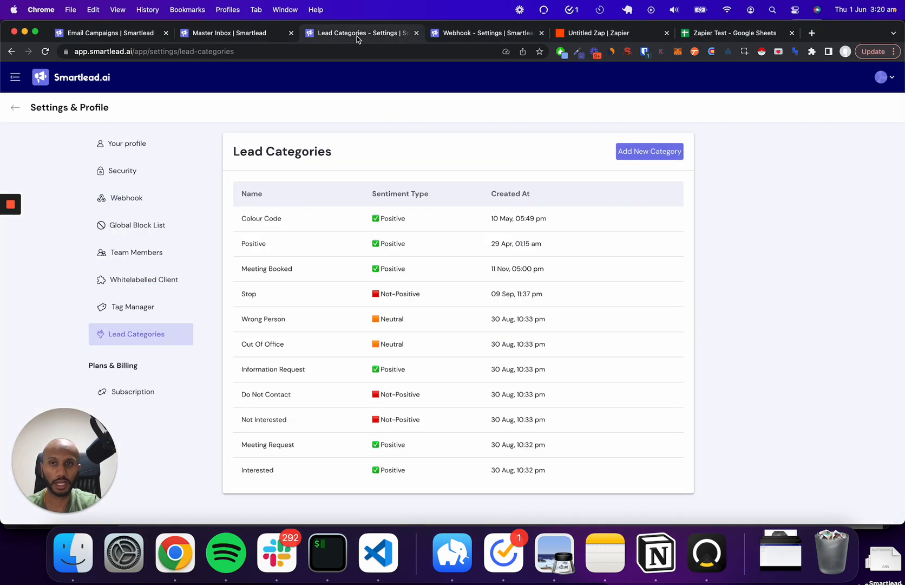
mouse_move(399, 135)
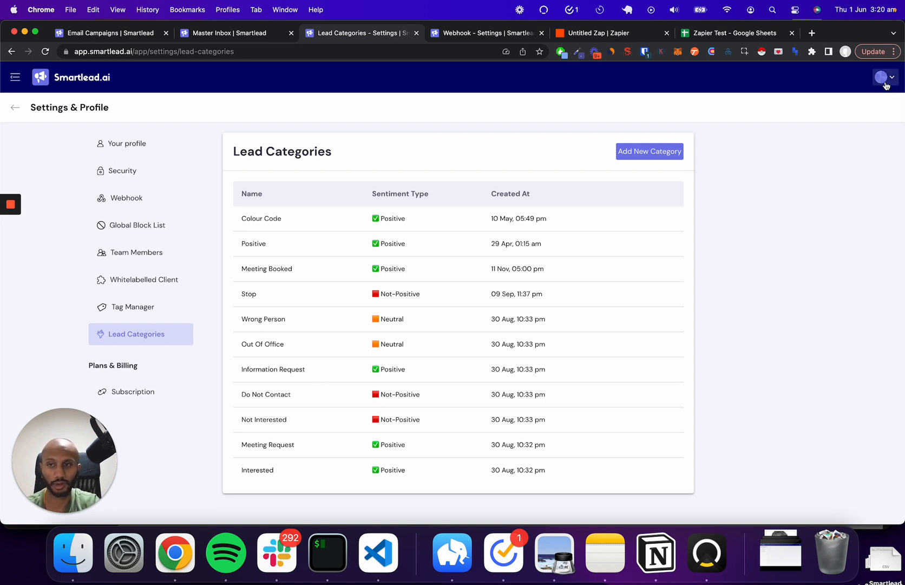
mouse_move(412, 224)
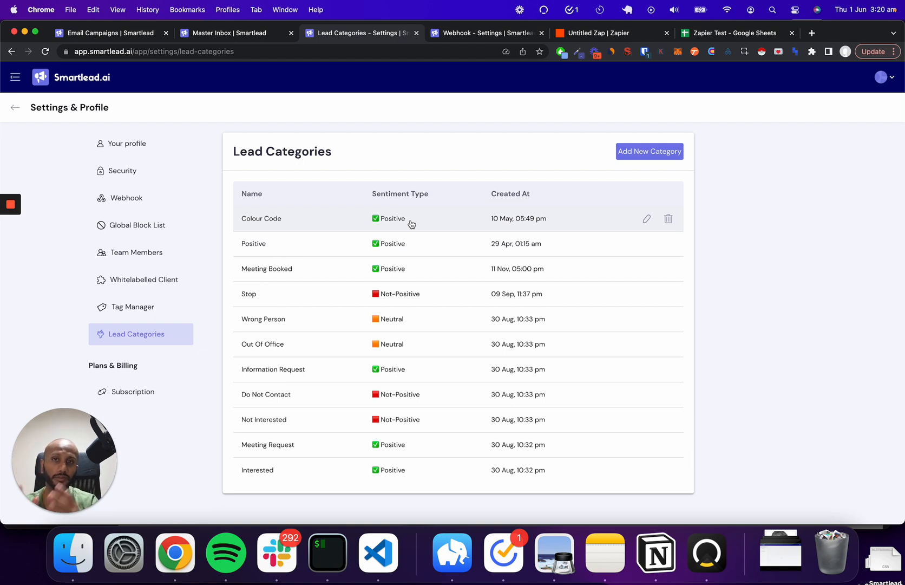
mouse_move(160, 90)
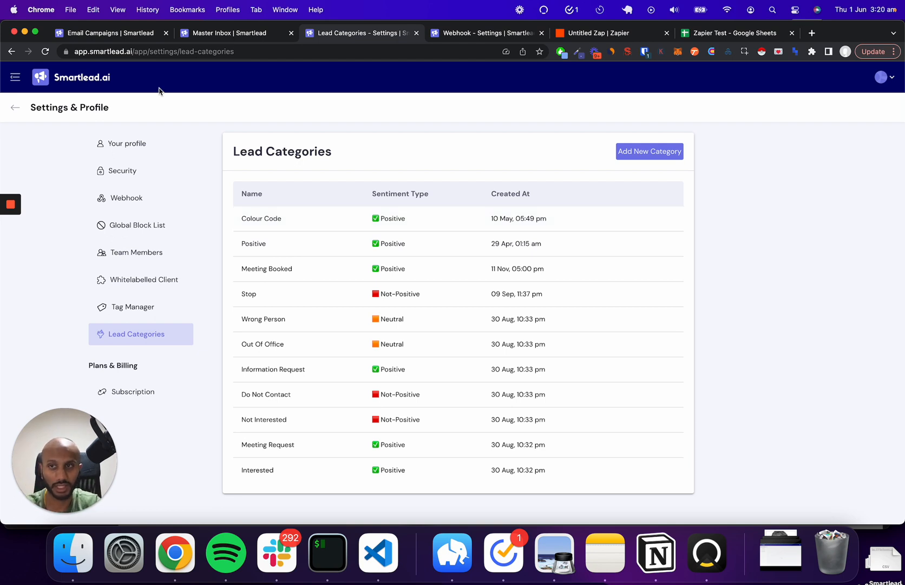
mouse_move(324, 128)
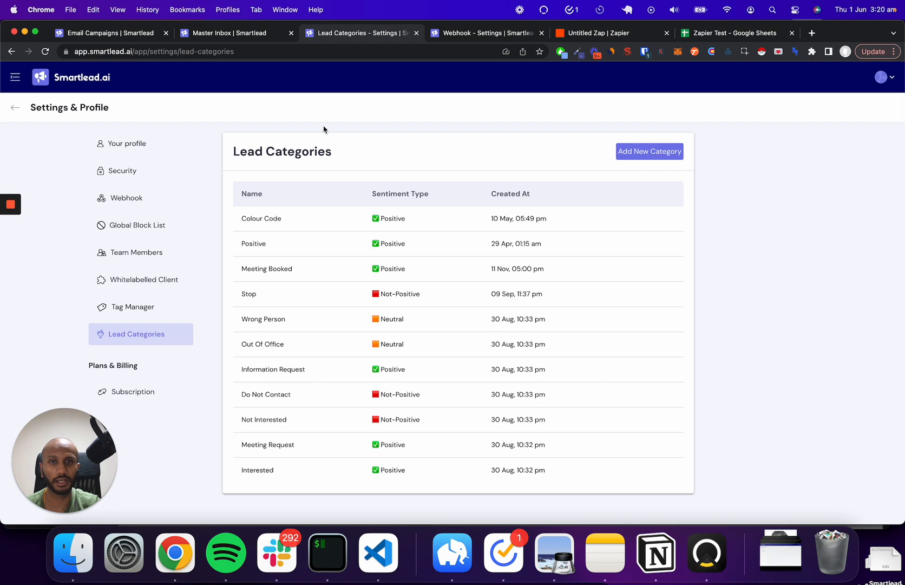
mouse_move(354, 183)
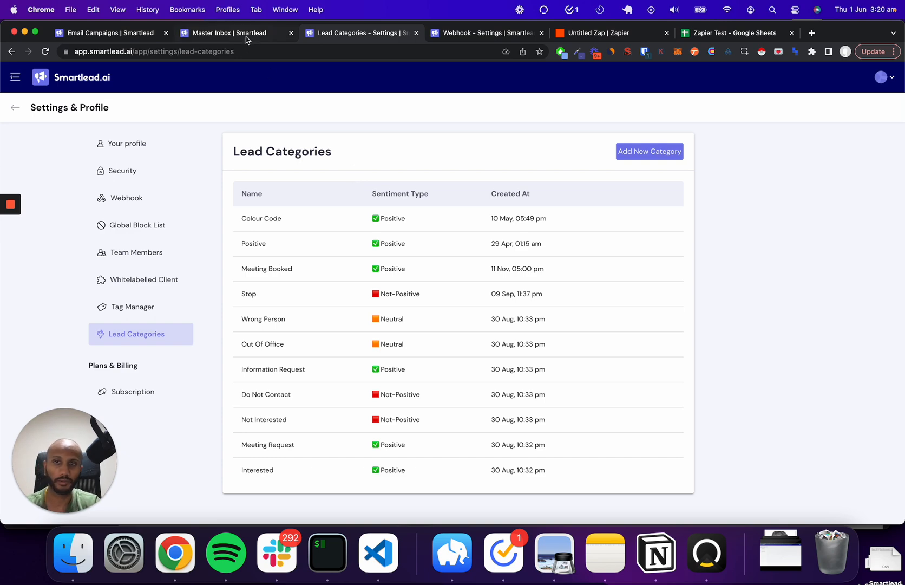
Step: Return to the Master Inbox showing the knowmax.ai lead categorised as Meeting Booked
click(231, 33)
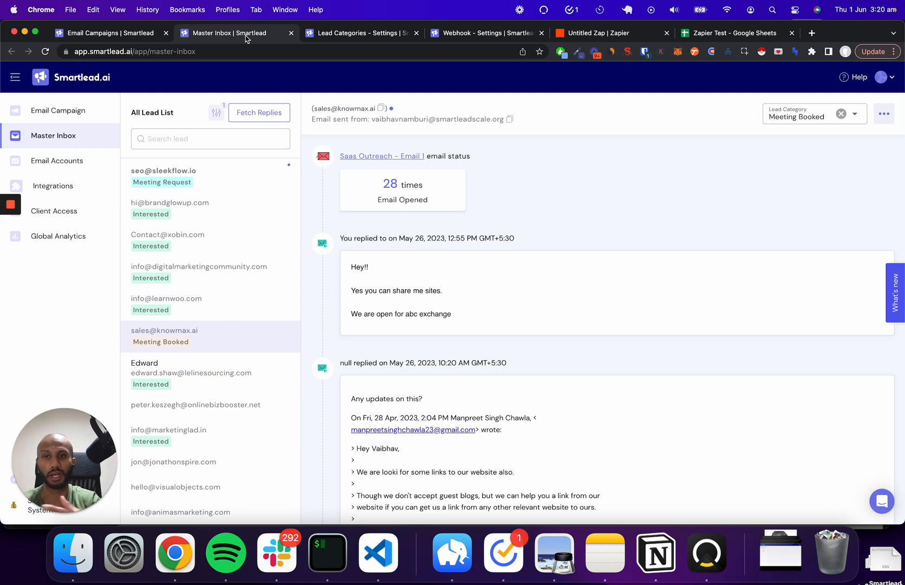
mouse_move(315, 358)
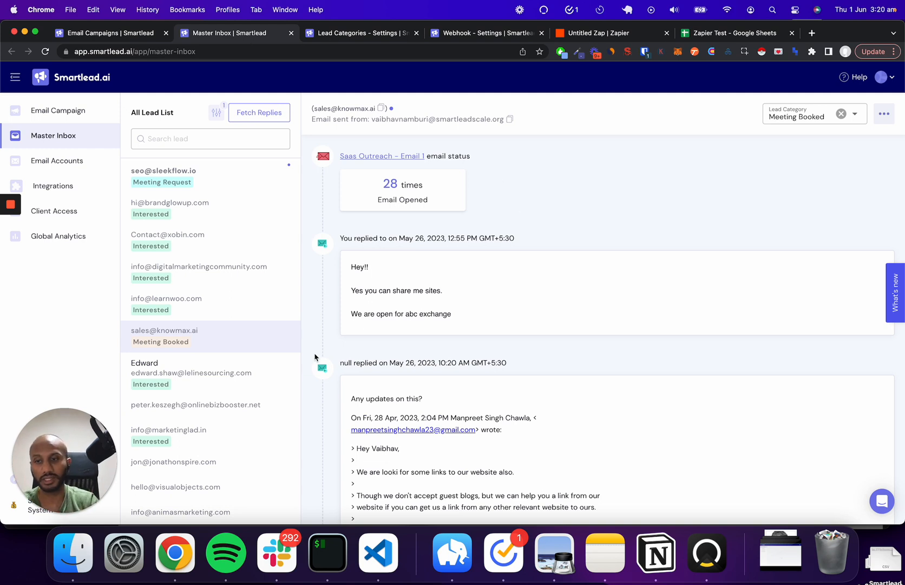
mouse_move(627, 227)
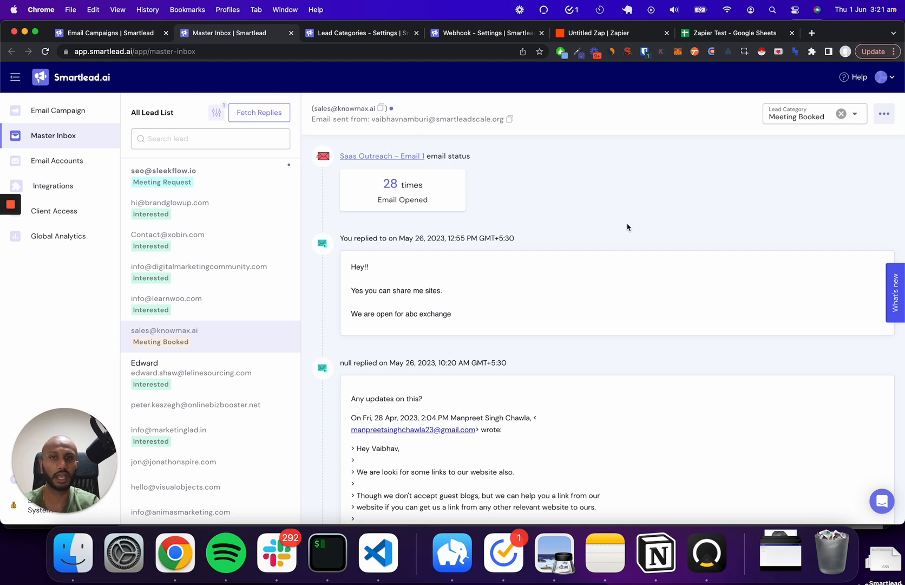
mouse_move(698, 229)
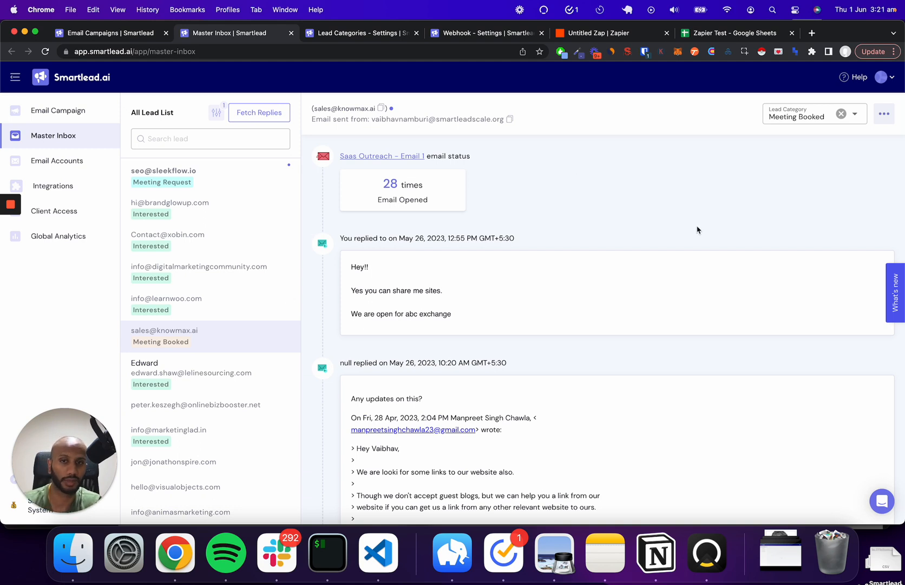
mouse_move(607, 225)
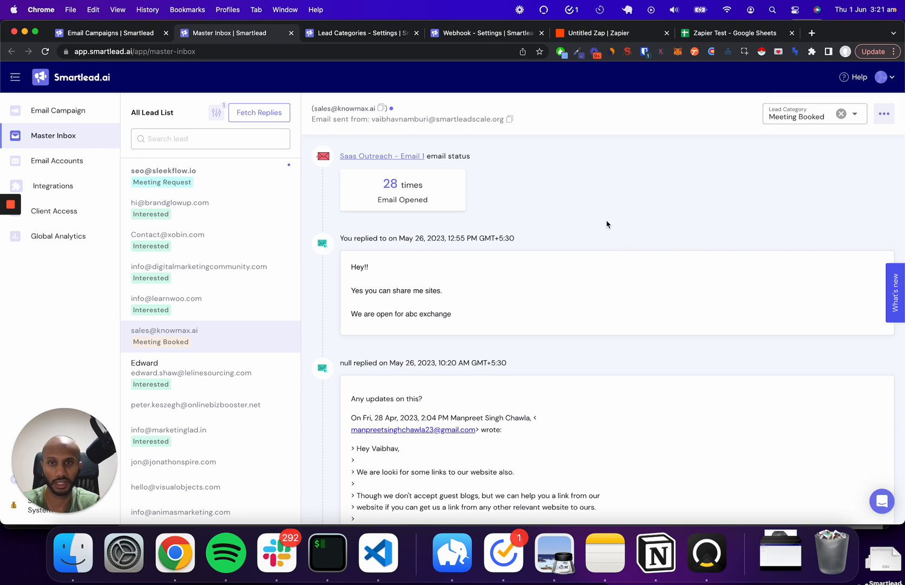
mouse_move(506, 45)
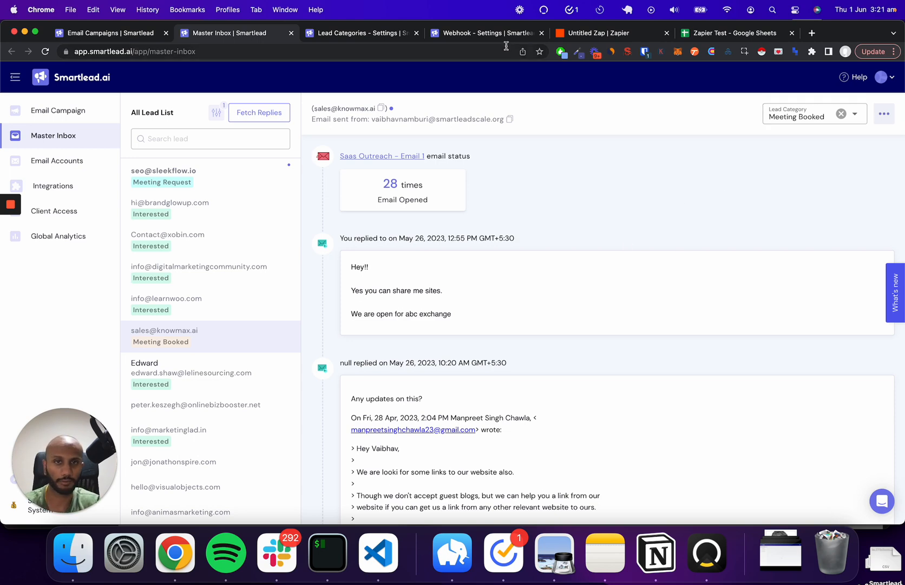
Step: In webhook settings, abandon a new webhook and edit the existing Zapier Test 2 webhook
click(485, 33)
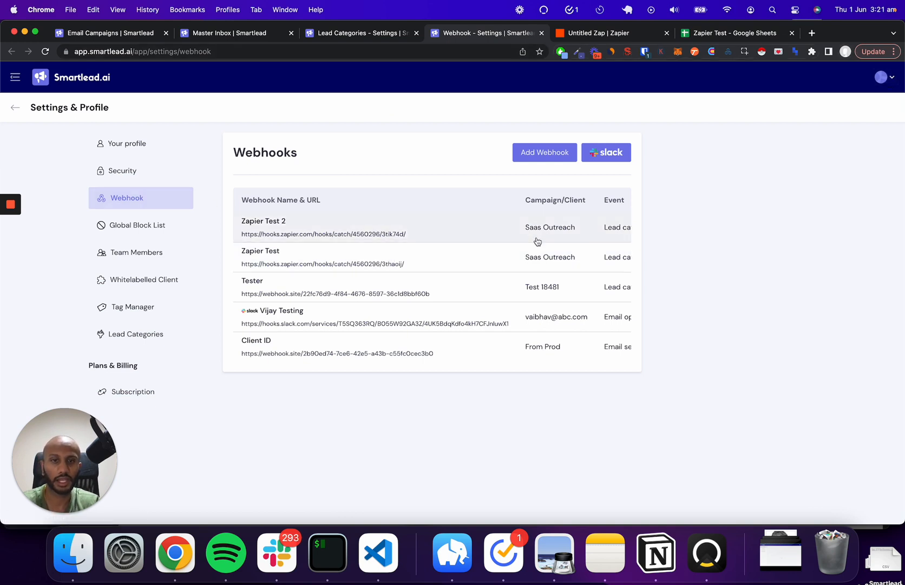
click(543, 152)
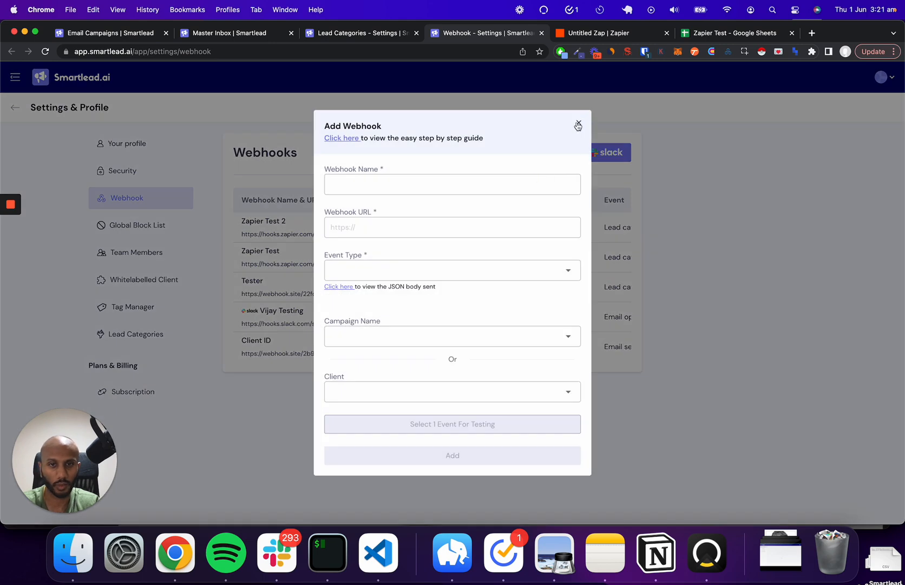
click(578, 126)
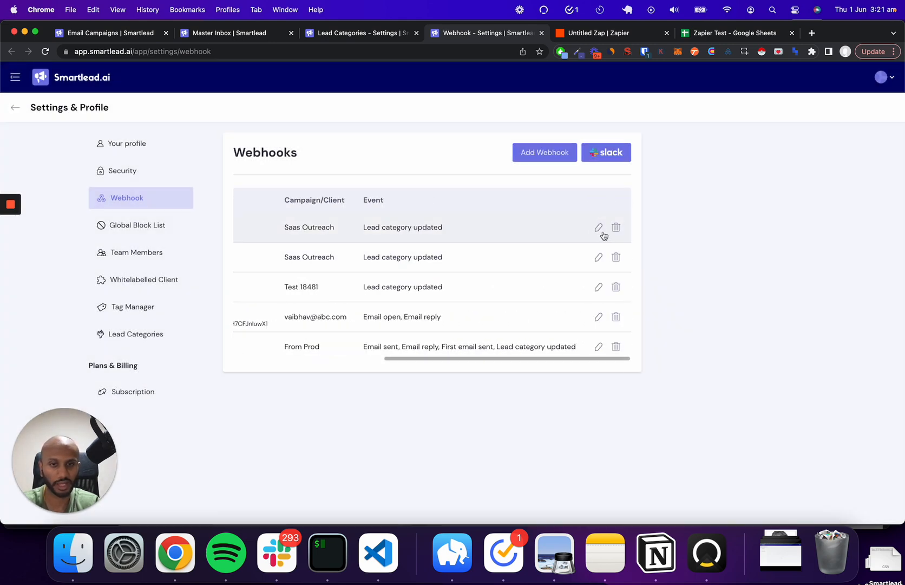
click(599, 227)
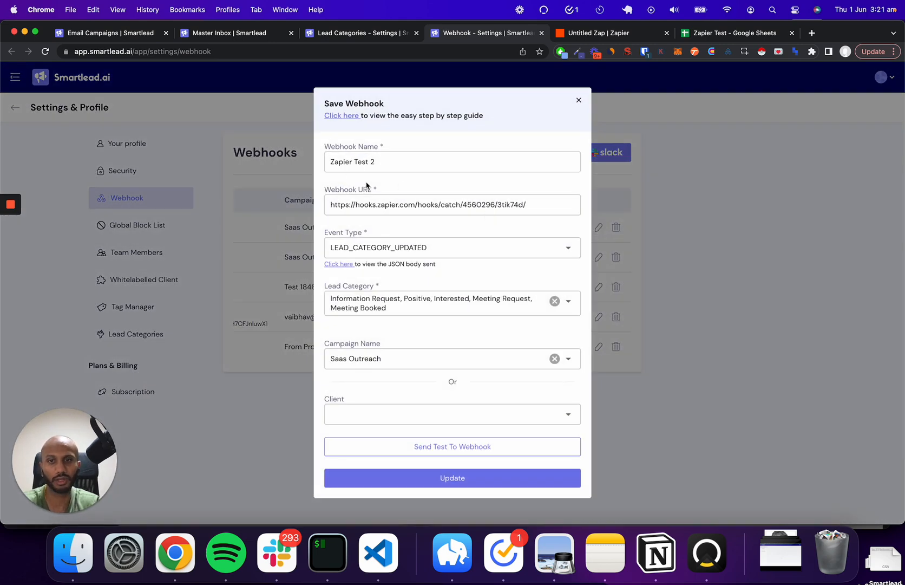
click(452, 205)
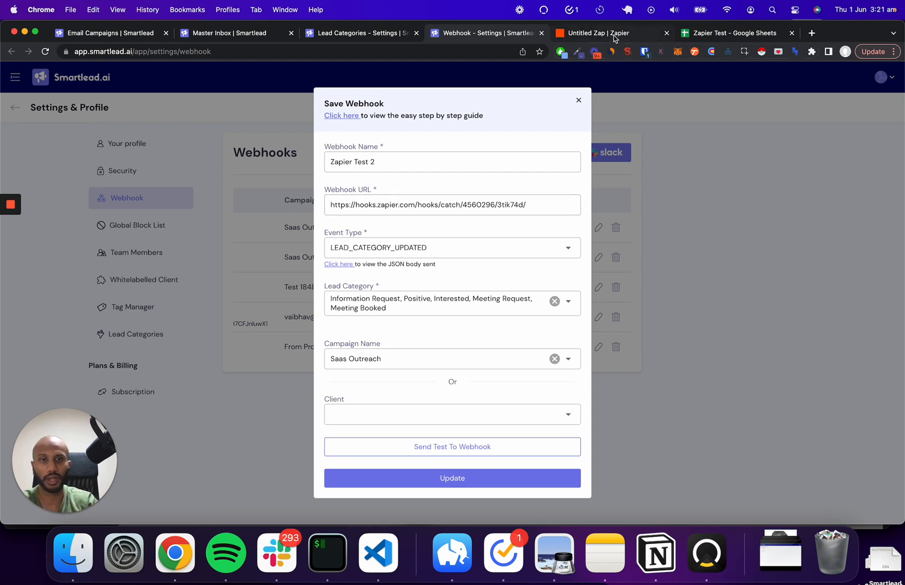
Step: Keep Catch Hook as the Zap trigger with no child key and move to testing
click(595, 34)
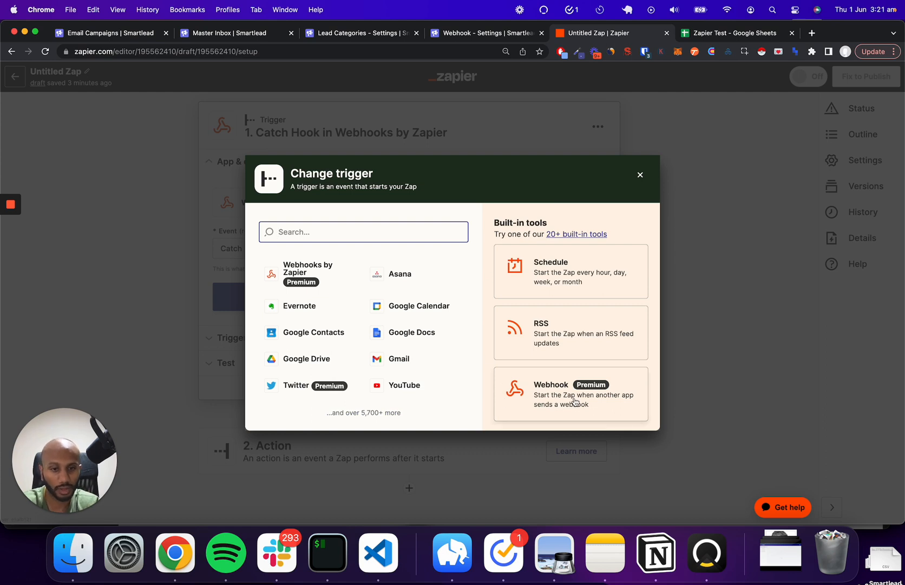
mouse_move(641, 176)
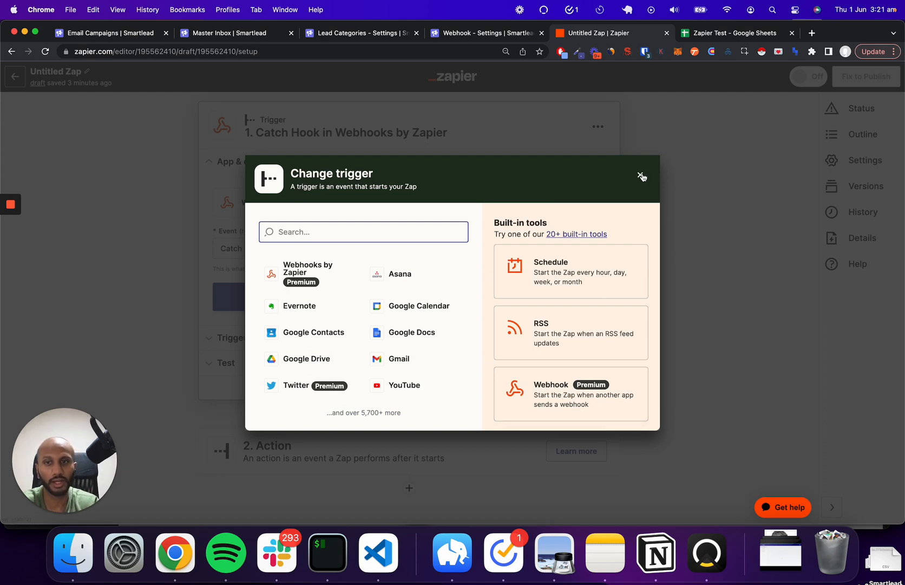
click(643, 176)
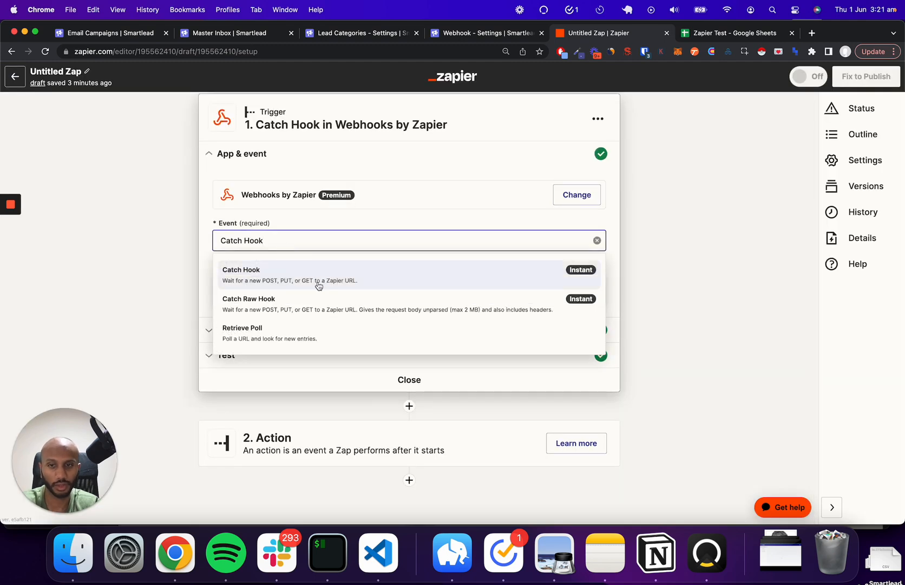
mouse_move(416, 305)
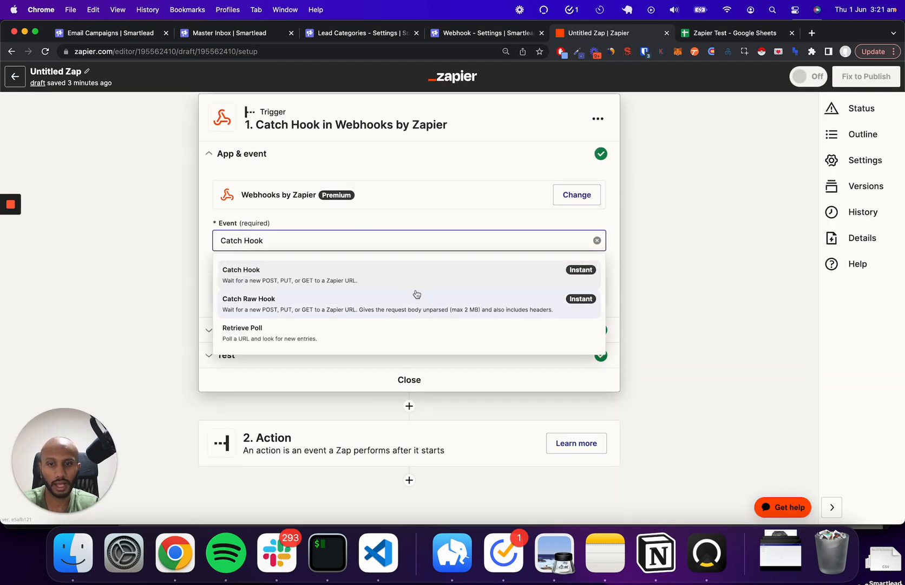
click(241, 269)
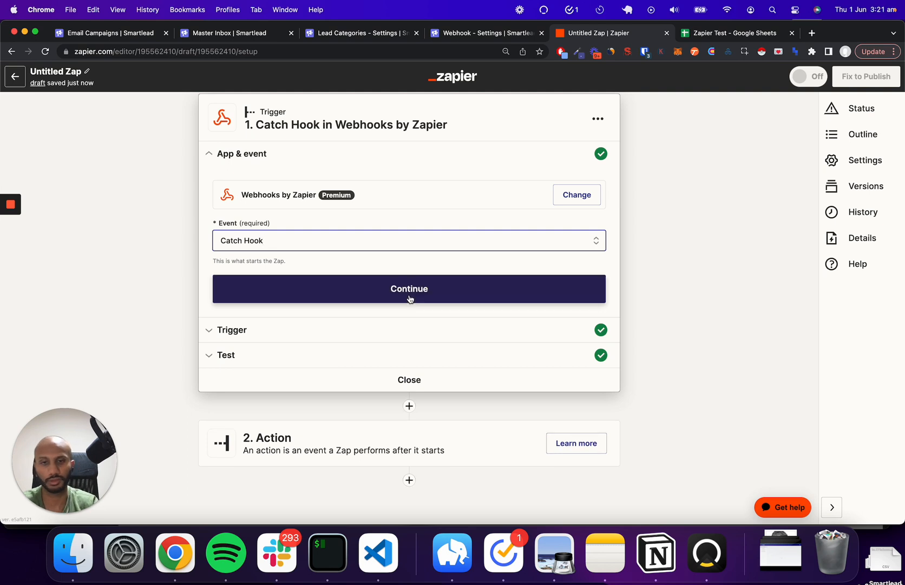
click(409, 289)
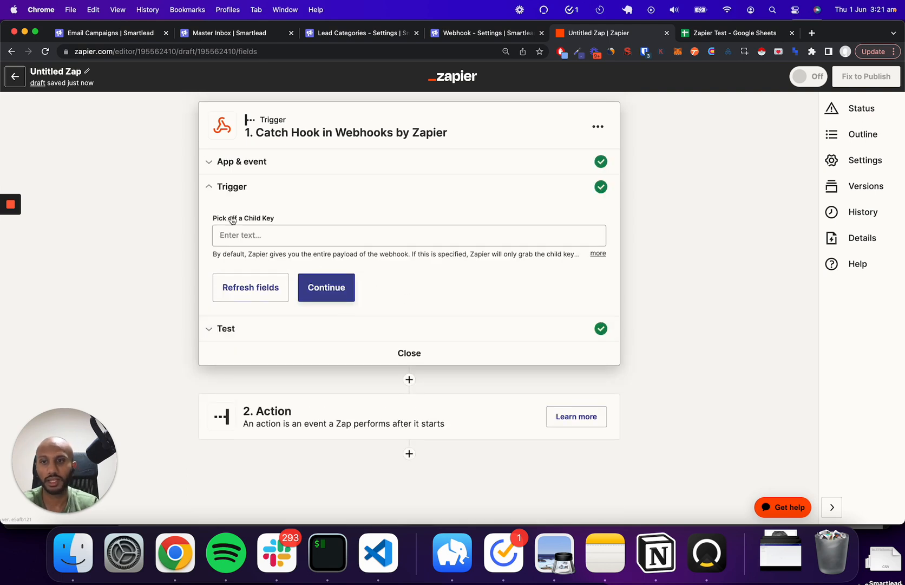
mouse_move(410, 256)
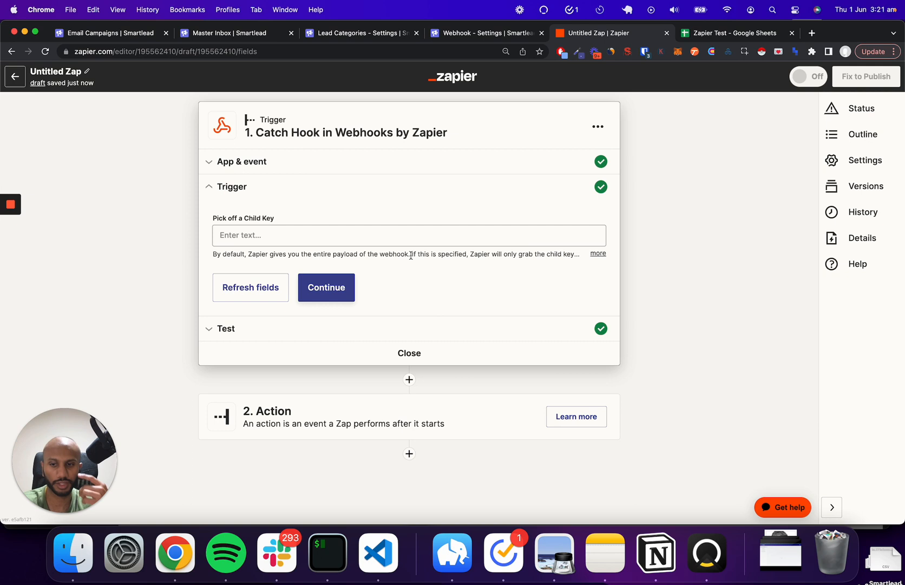
mouse_move(409, 265)
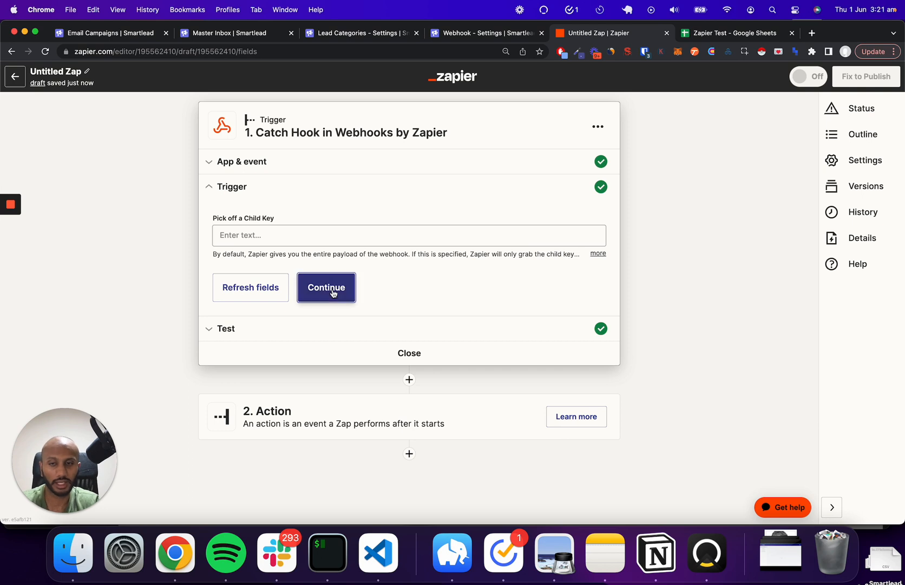
click(326, 288)
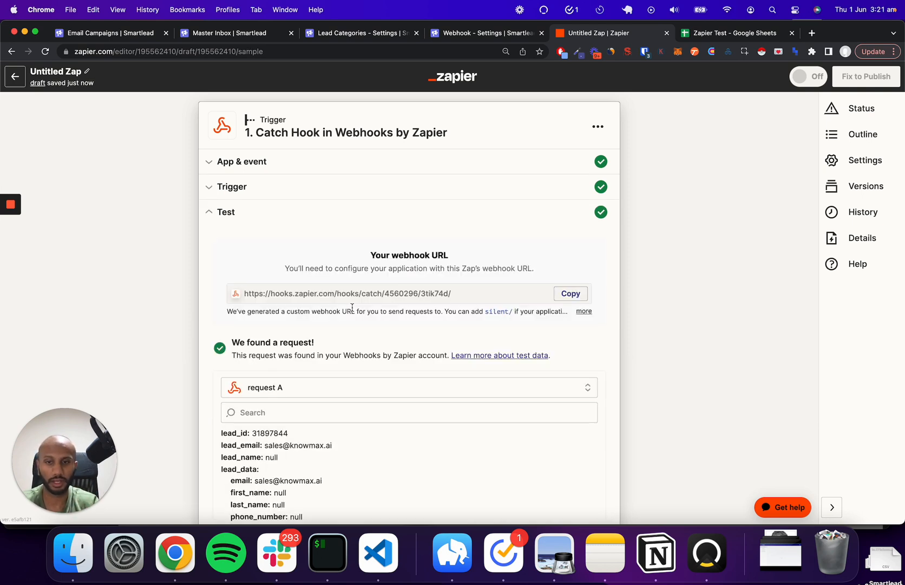
Step: Paste the Zap's catch URL into Smartlead's Zapier Test 2 webhook for Saas Outreach
click(571, 293)
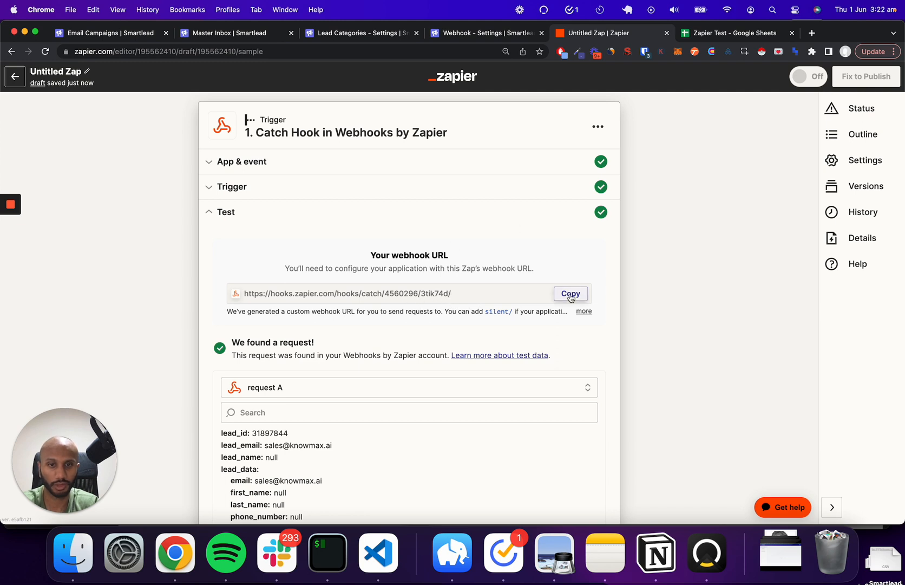
click(487, 33)
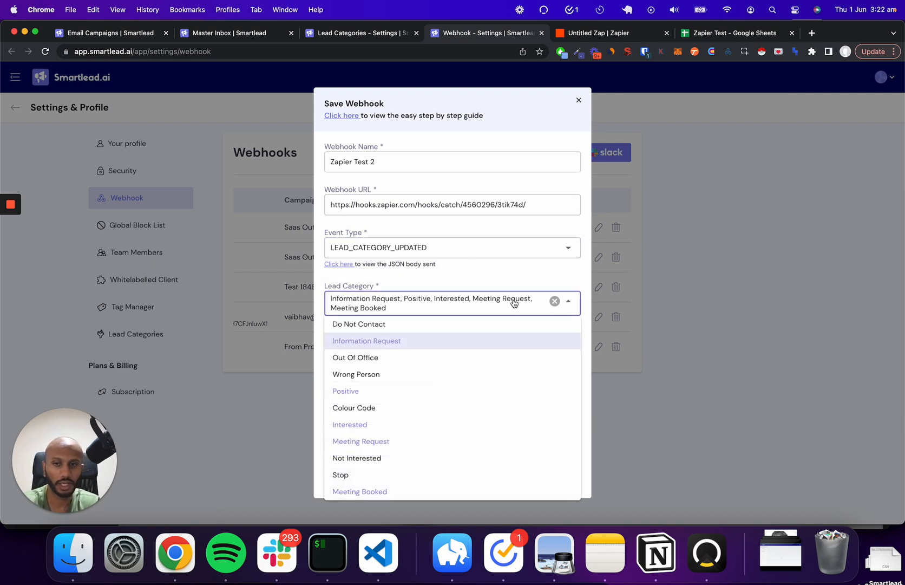
click(468, 271)
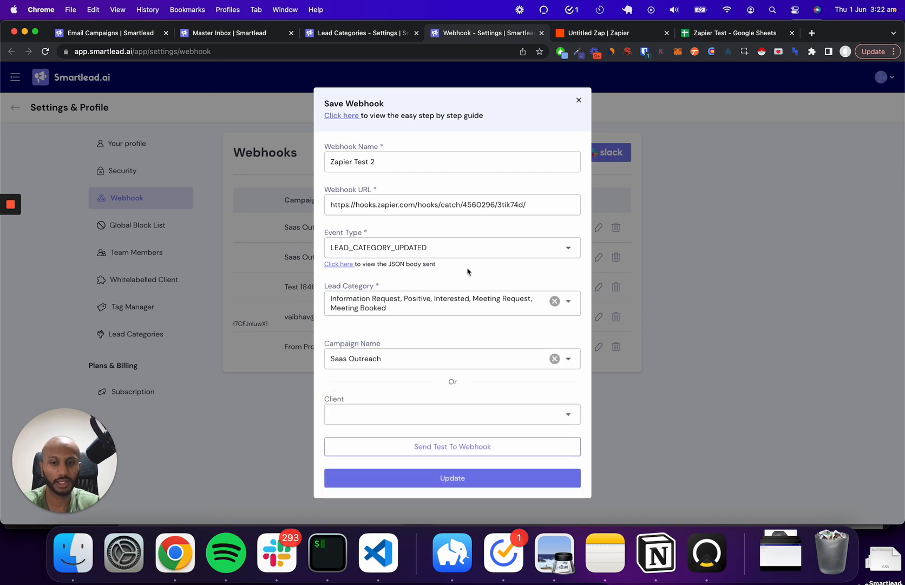
click(452, 204)
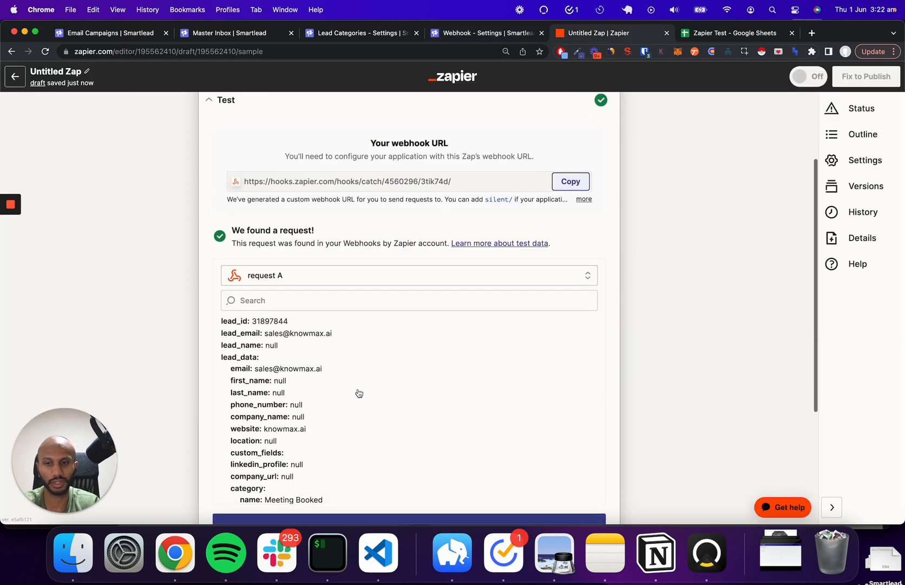
scroll(down, 3)
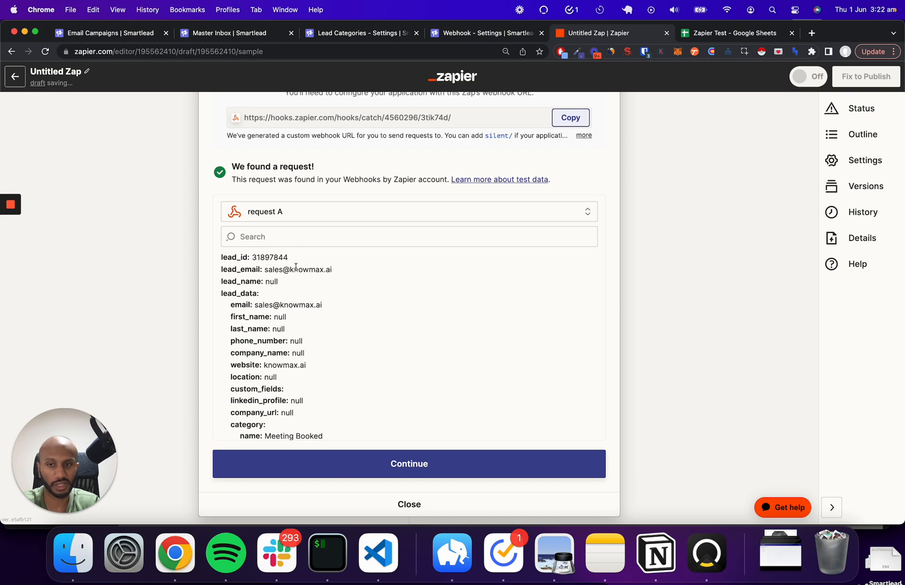
scroll(down, 3)
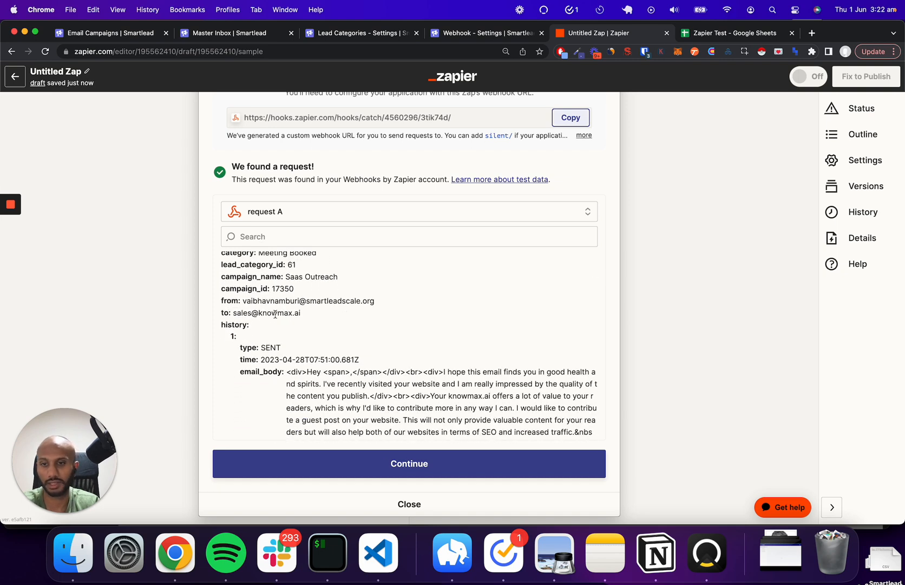
scroll(down, 3)
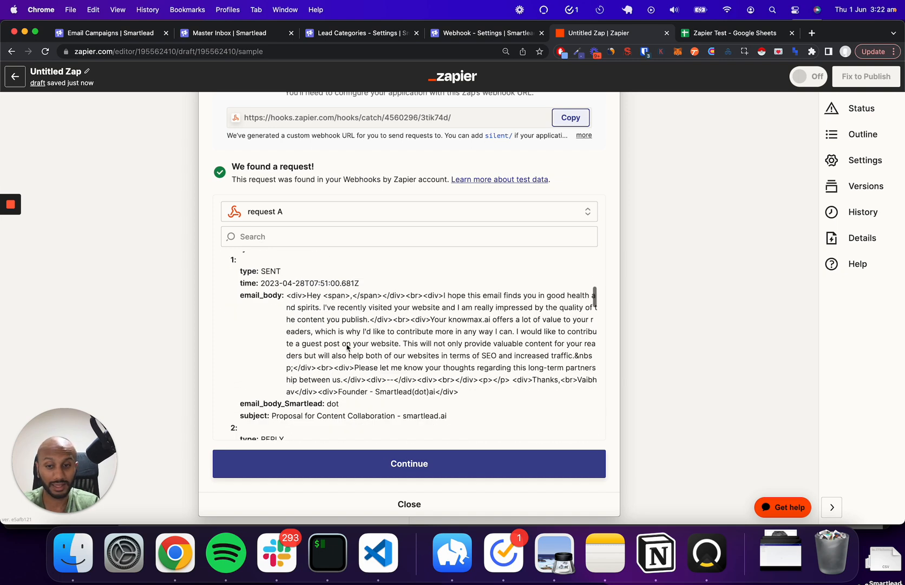
scroll(up, 3)
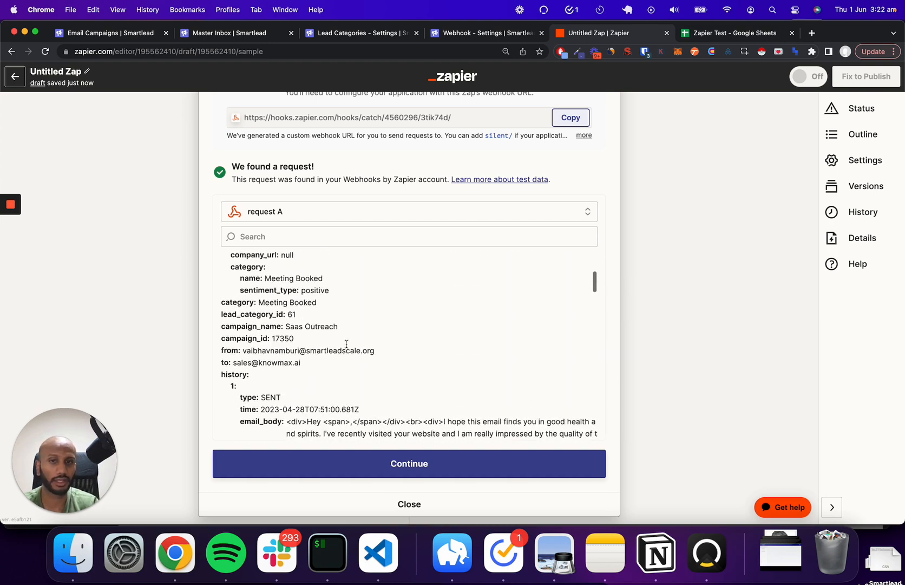
scroll(up, 3)
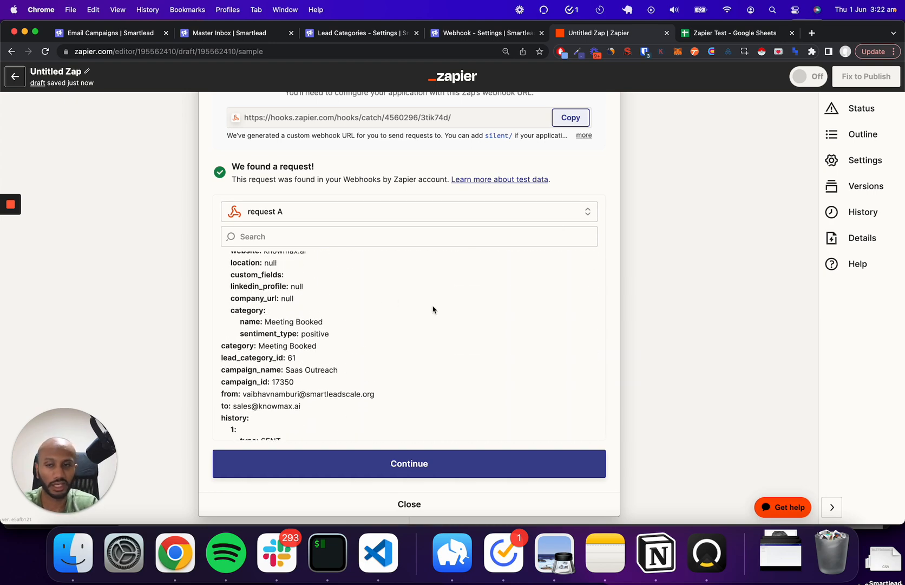
scroll(down, 3)
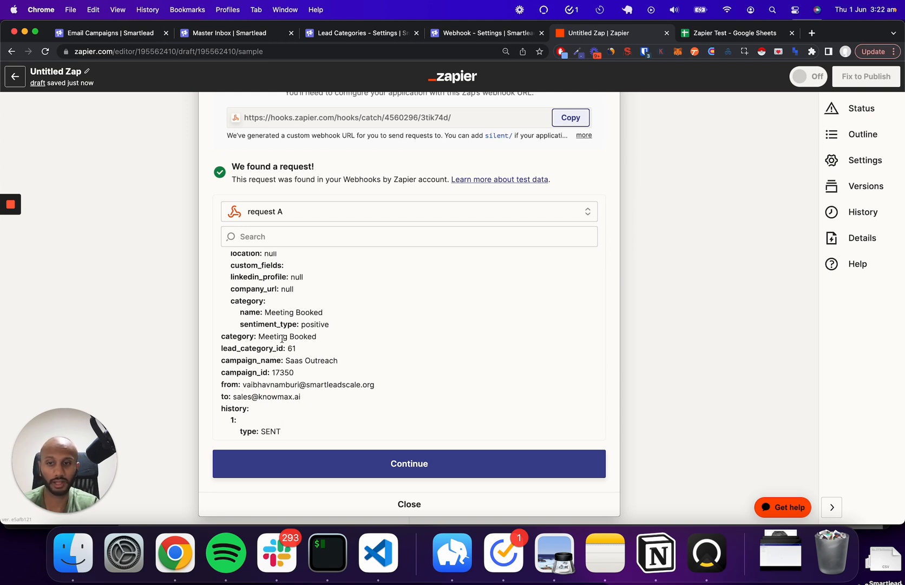
mouse_move(276, 321)
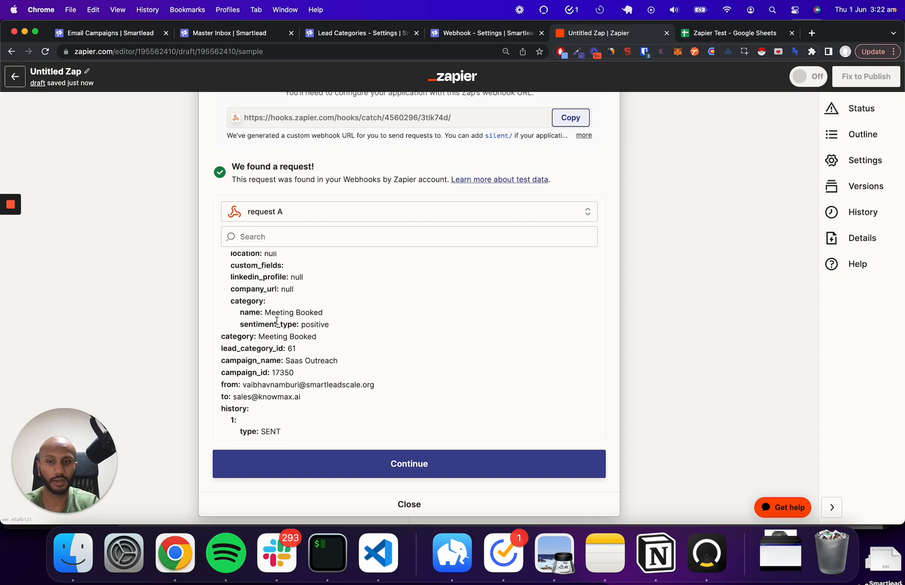
mouse_move(367, 369)
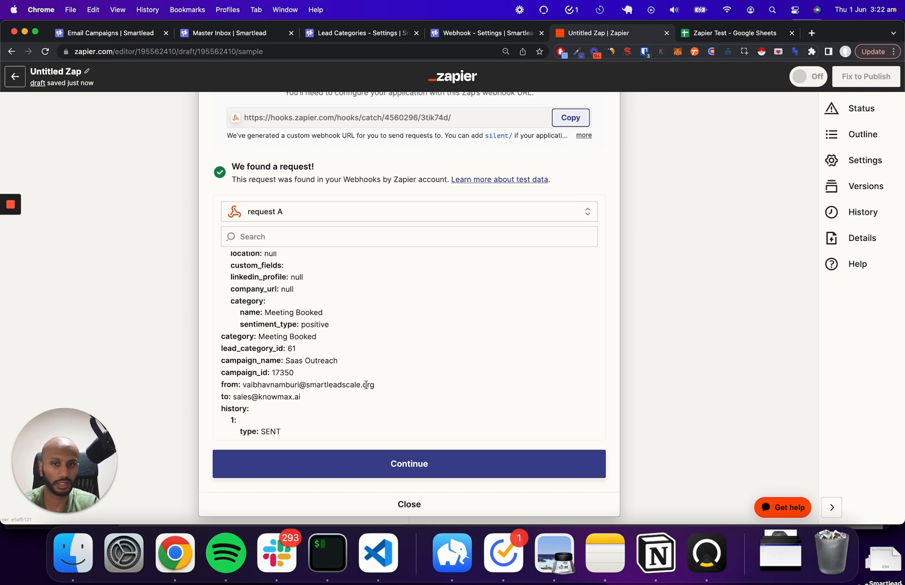
mouse_move(315, 87)
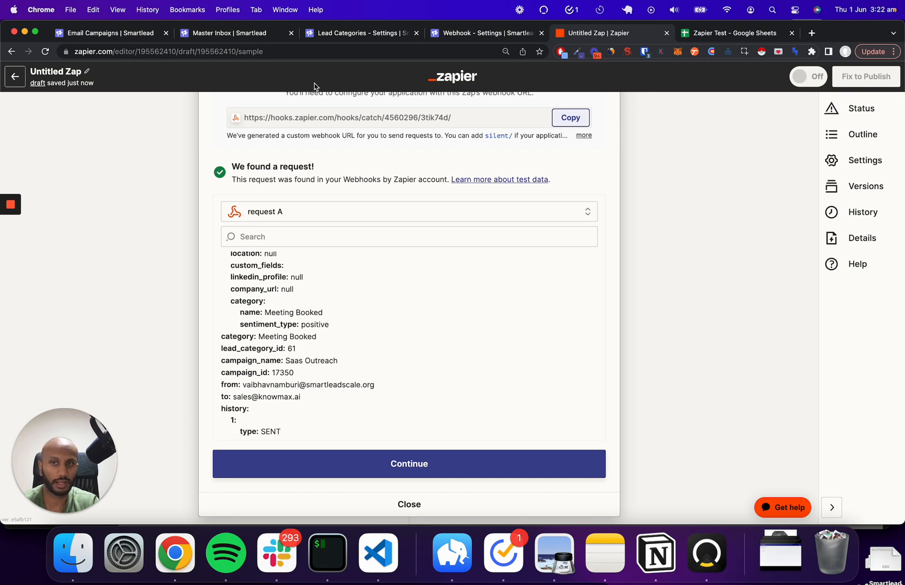
scroll(up, 3)
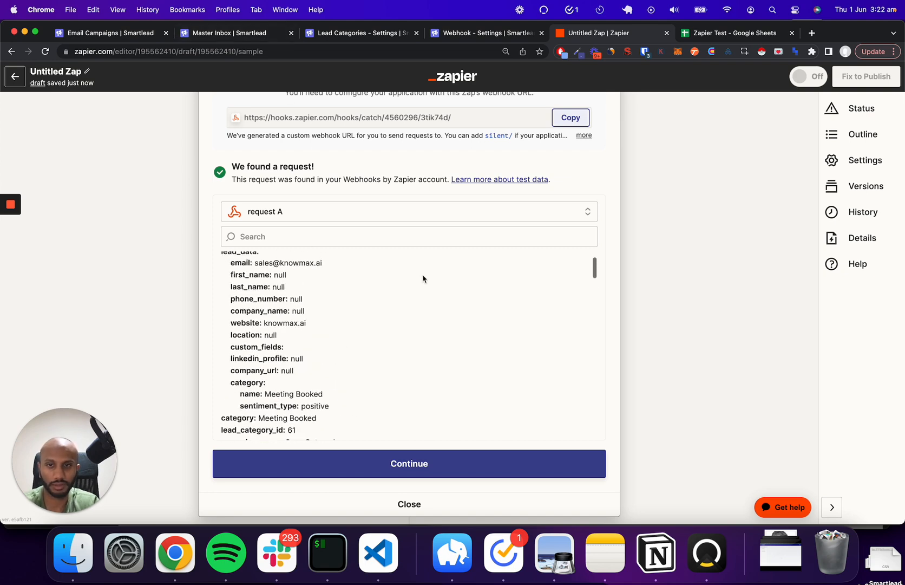
Step: Recategorise the knowmax.ai lead from Meeting Booked to Information Request
click(232, 33)
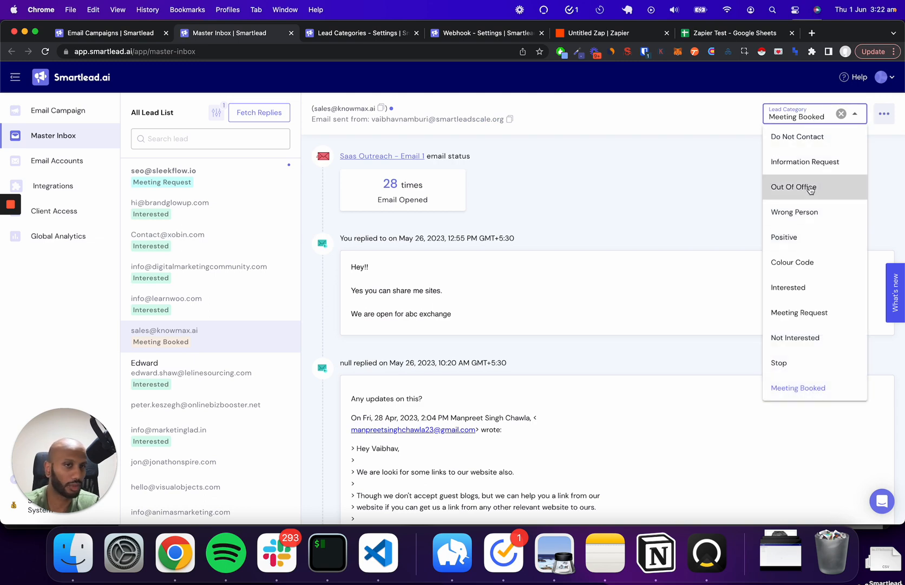
click(804, 162)
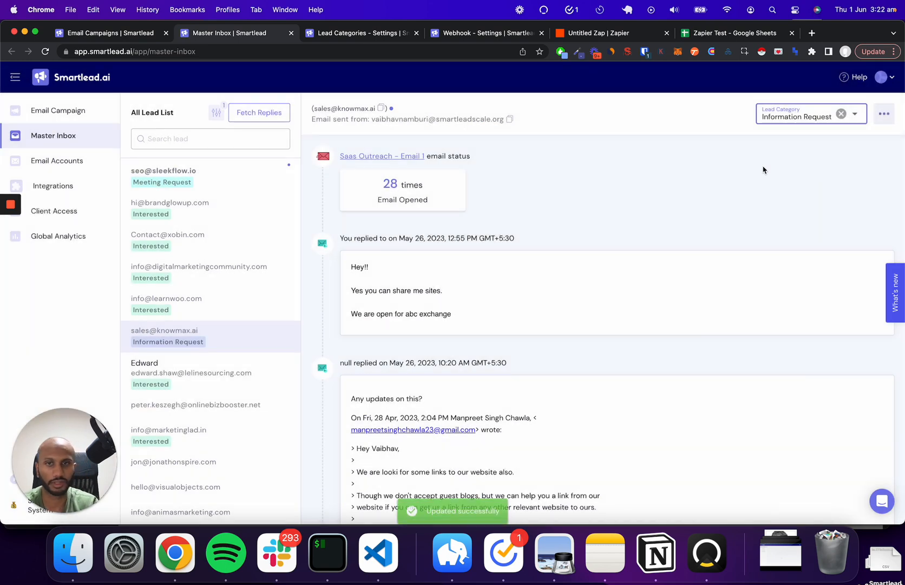
click(610, 33)
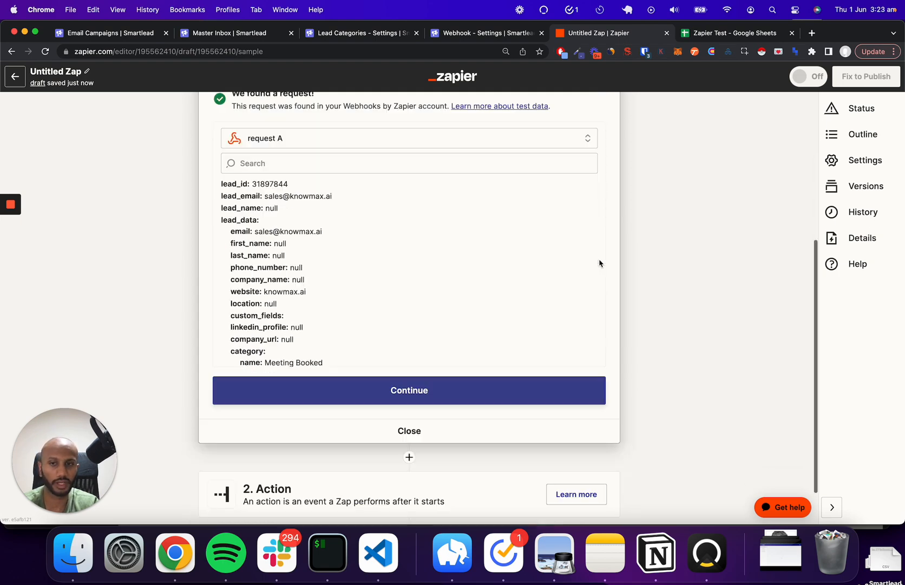
Step: Continue past the trigger and search 'gh' to pick Google Sheets as the action app
click(409, 390)
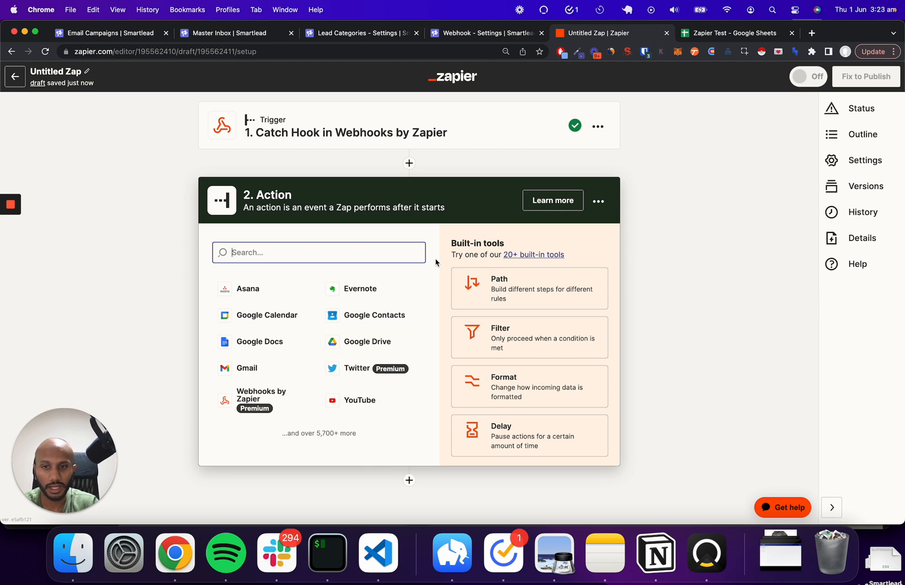
text(gh)
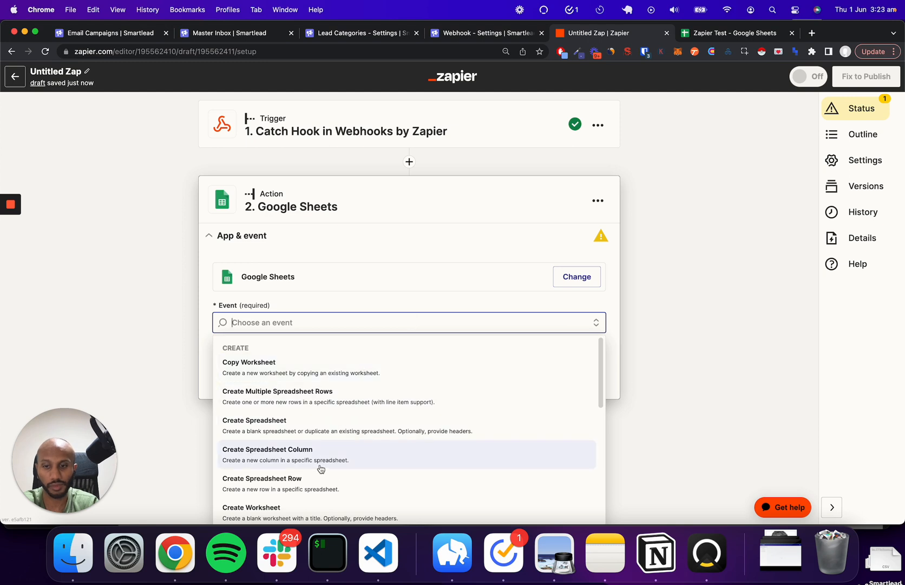
mouse_move(321, 483)
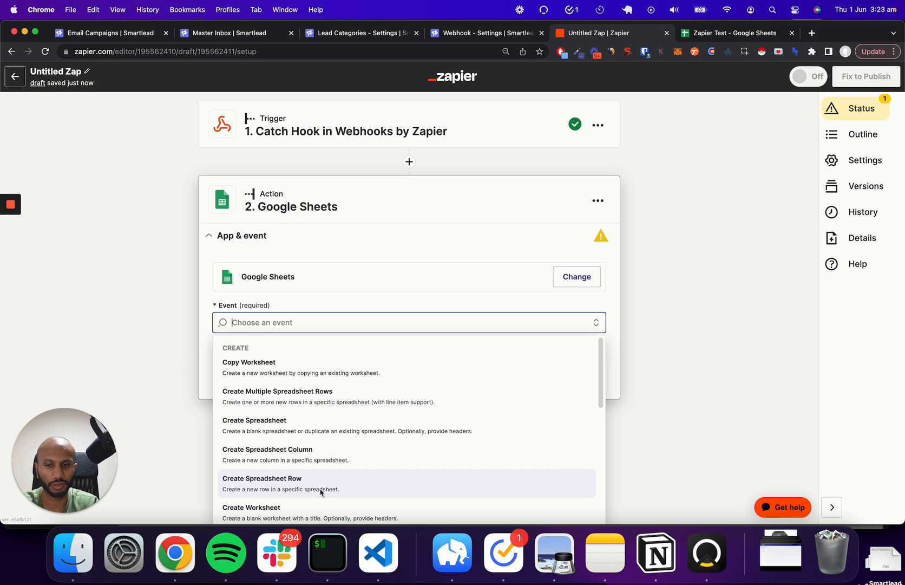
Step: Set the action to Create Spreadsheet Row on Zapier Test Sheet1 and check its headers
click(261, 483)
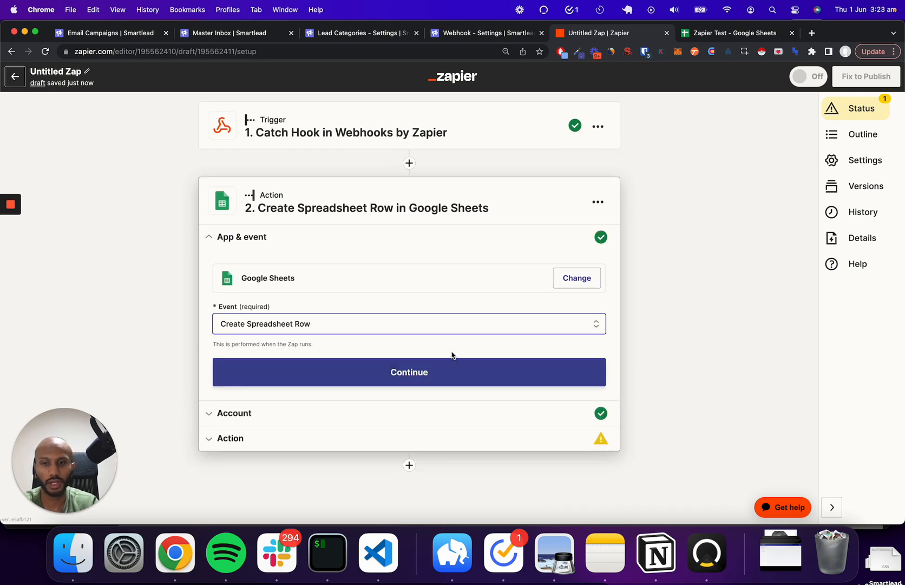
click(408, 372)
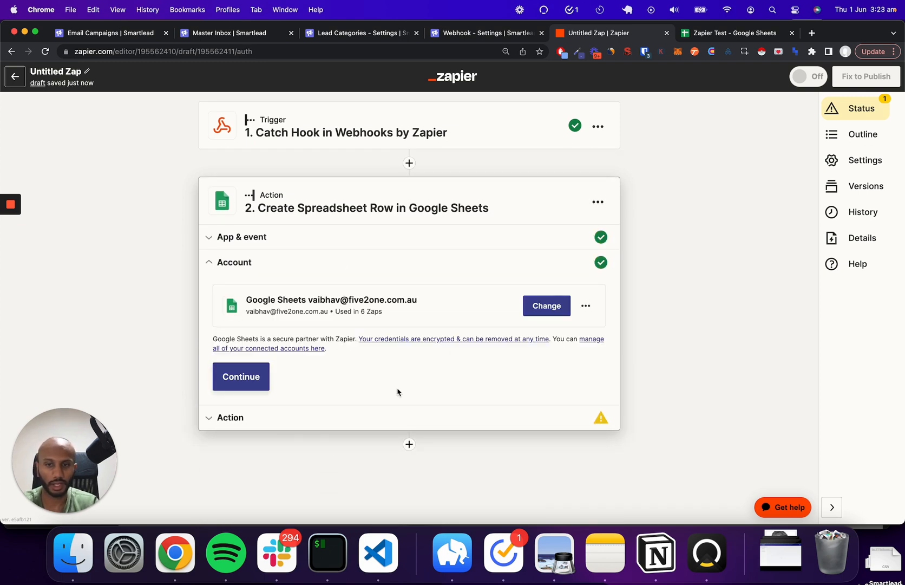
click(240, 376)
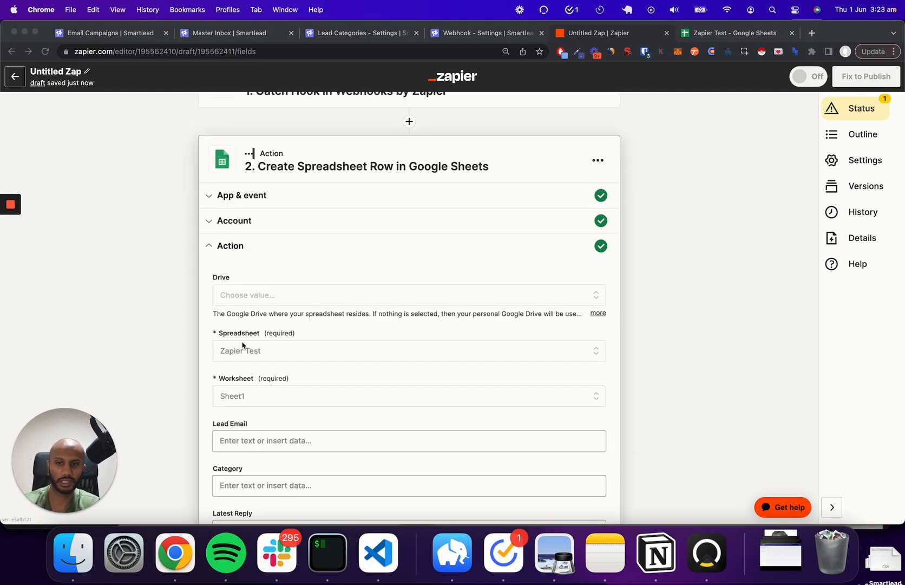
mouse_move(276, 367)
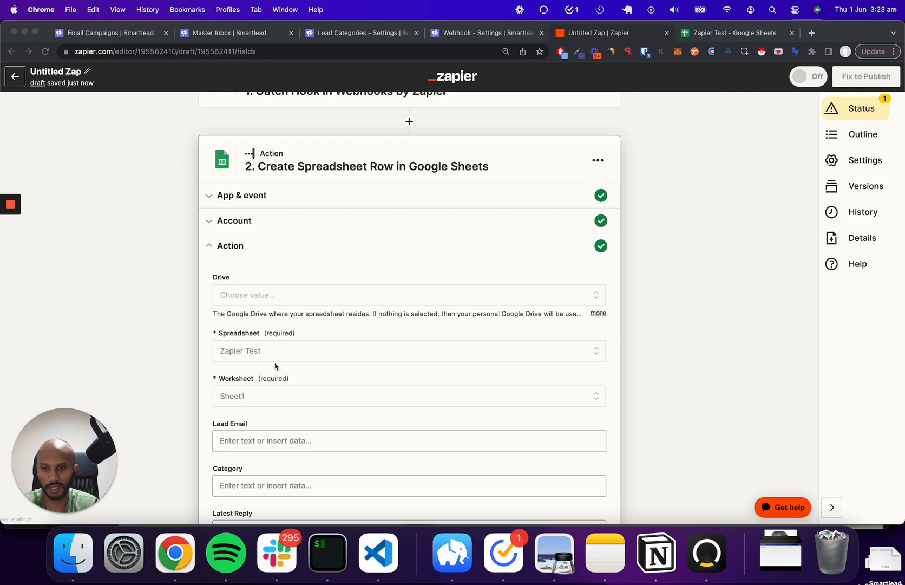
mouse_move(234, 387)
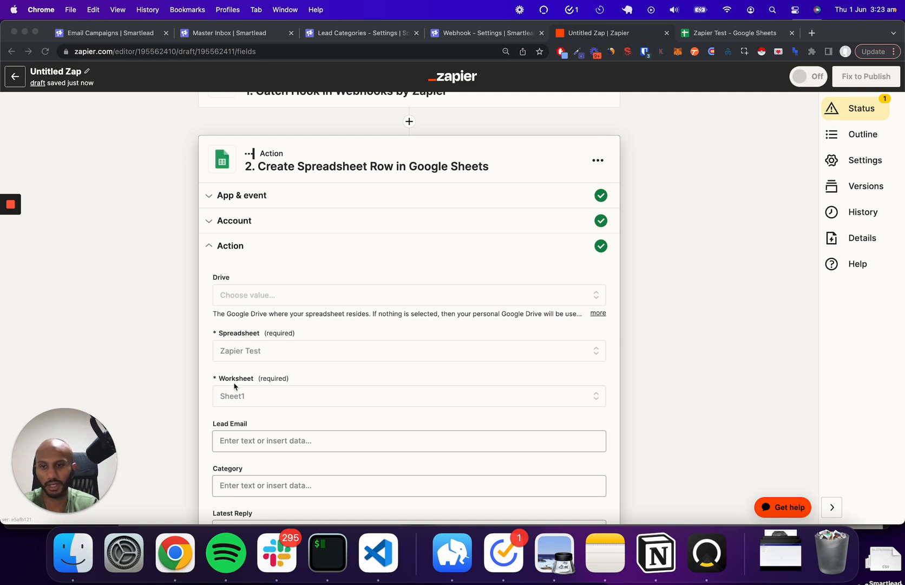
click(738, 33)
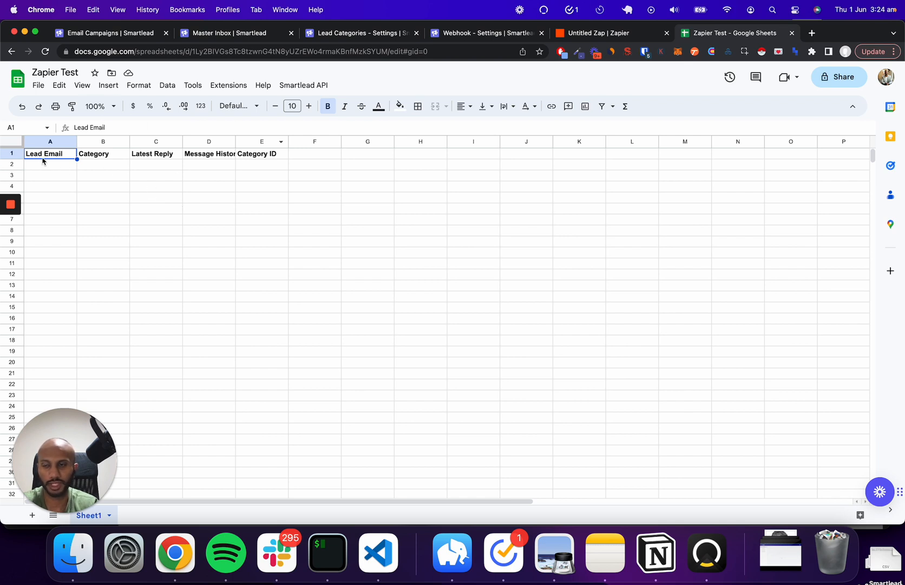
mouse_move(132, 162)
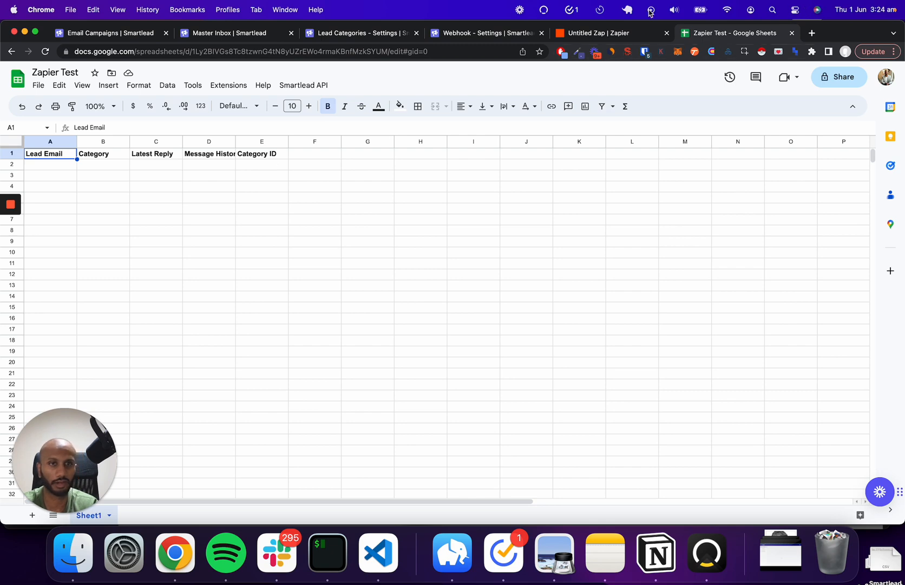
click(601, 33)
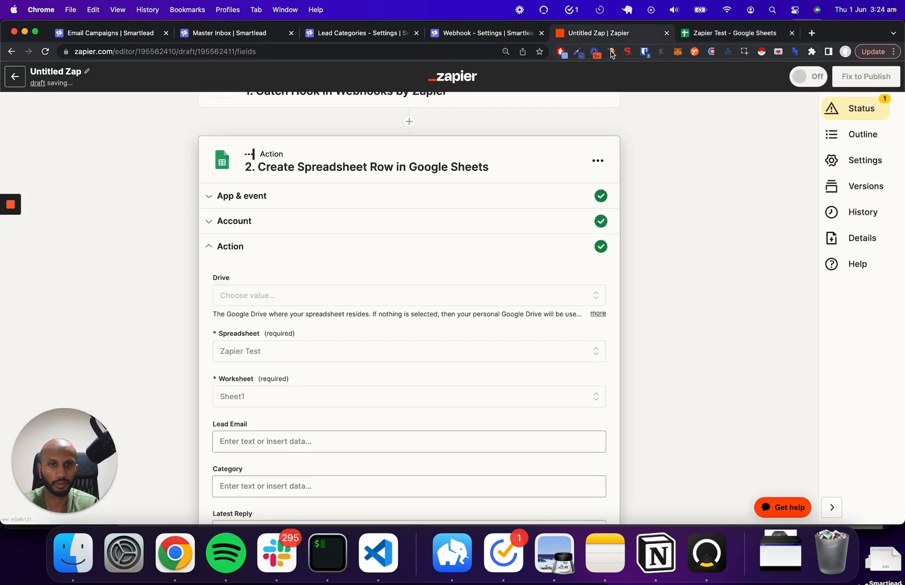
Step: Map Lead Email to the webhook's To address and Category to the lead category name
scroll(down, 3)
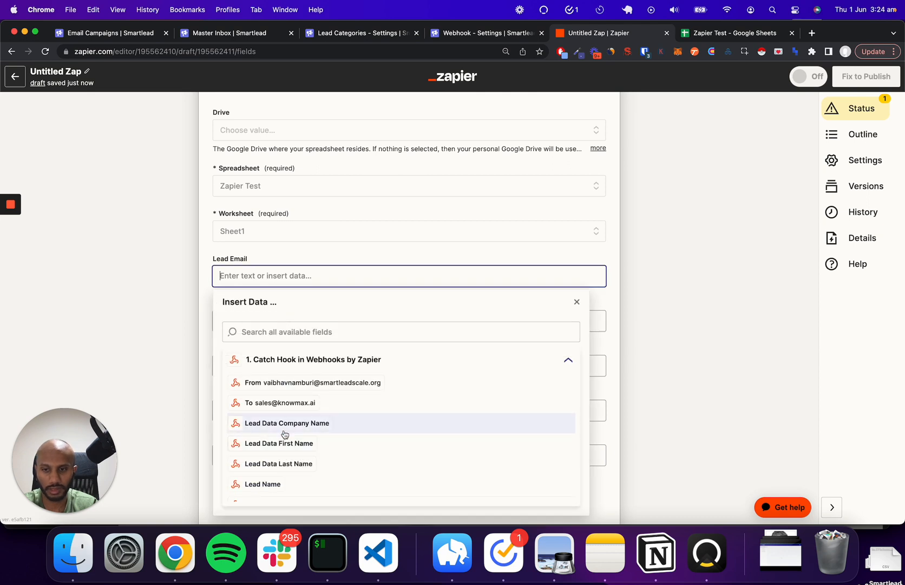
click(288, 403)
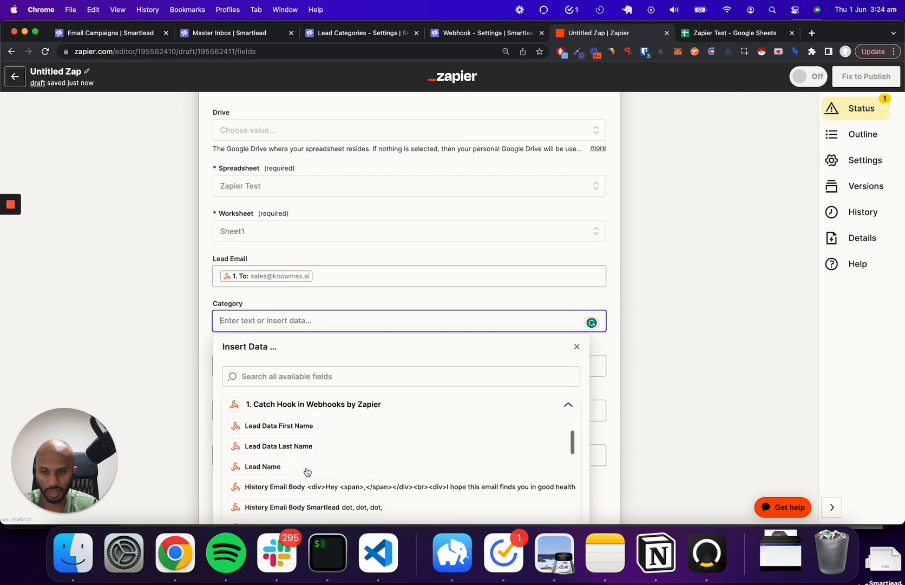
scroll(down, 3)
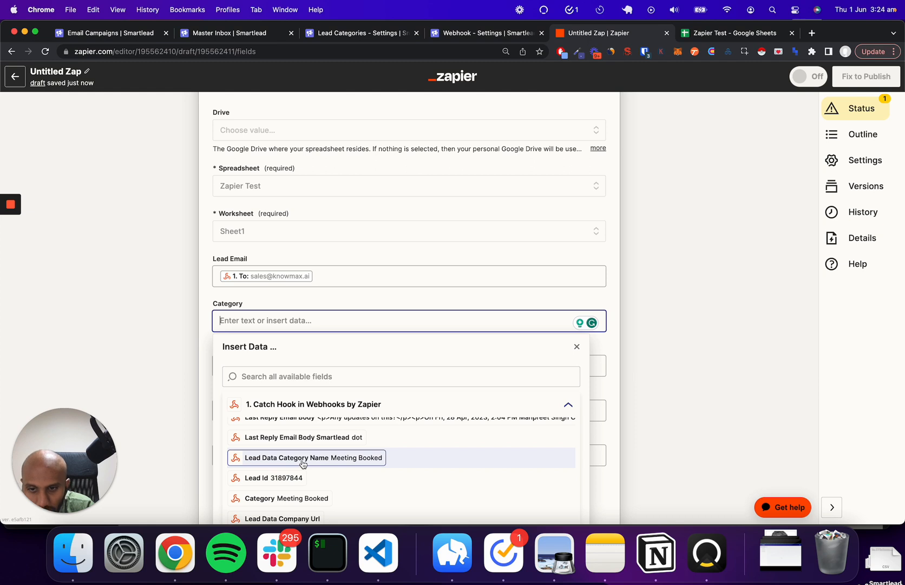
click(308, 457)
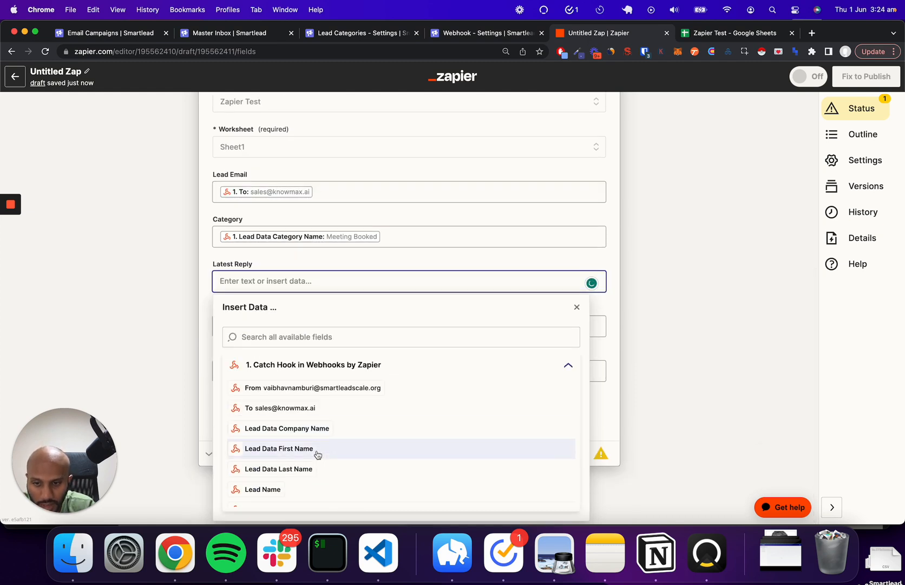
Step: Map Latest Reply to Last Reply Email Body and Category ID to Lead Category Id
scroll(down, 3)
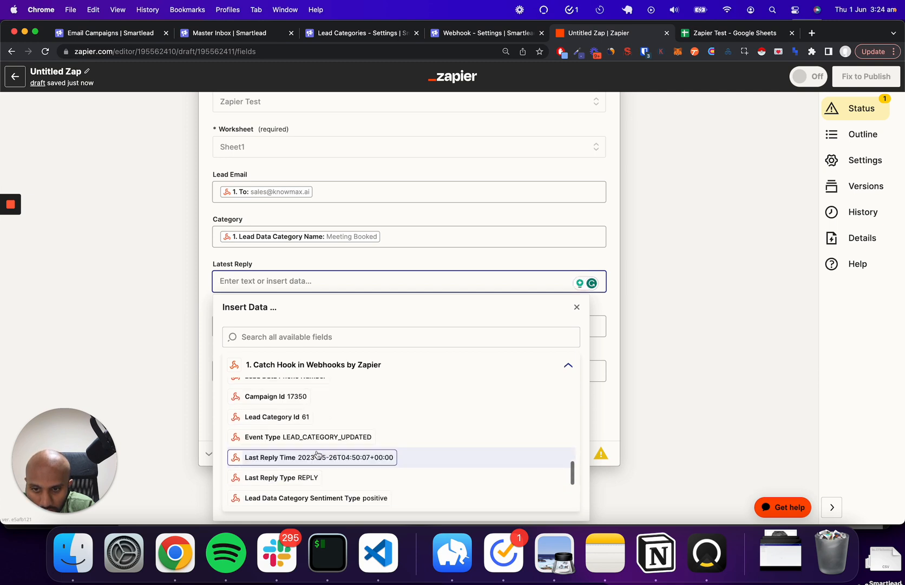
scroll(up, 3)
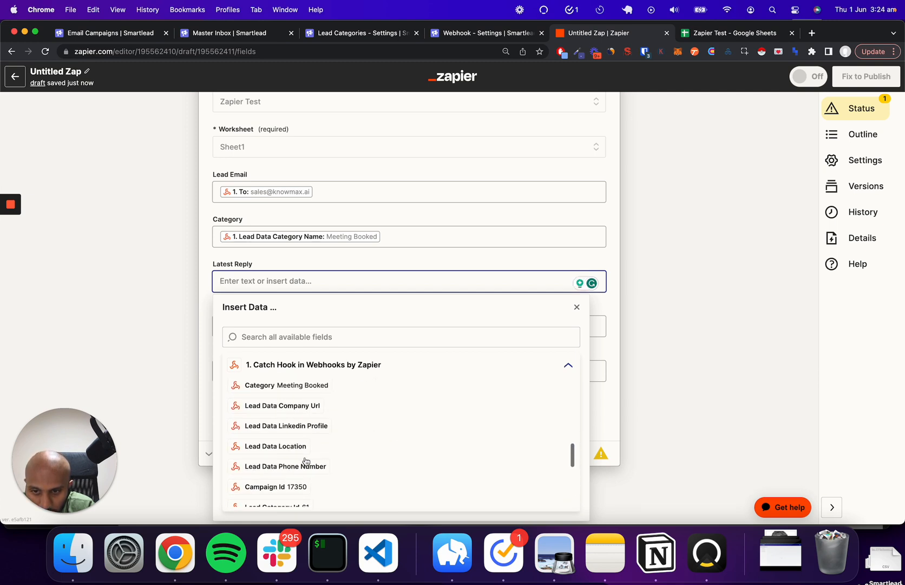
scroll(down, 3)
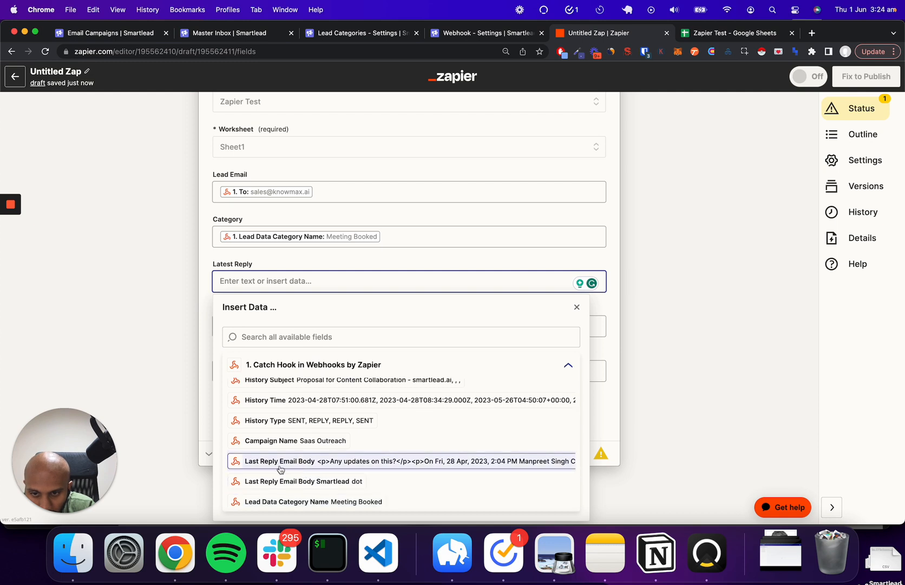
mouse_move(310, 467)
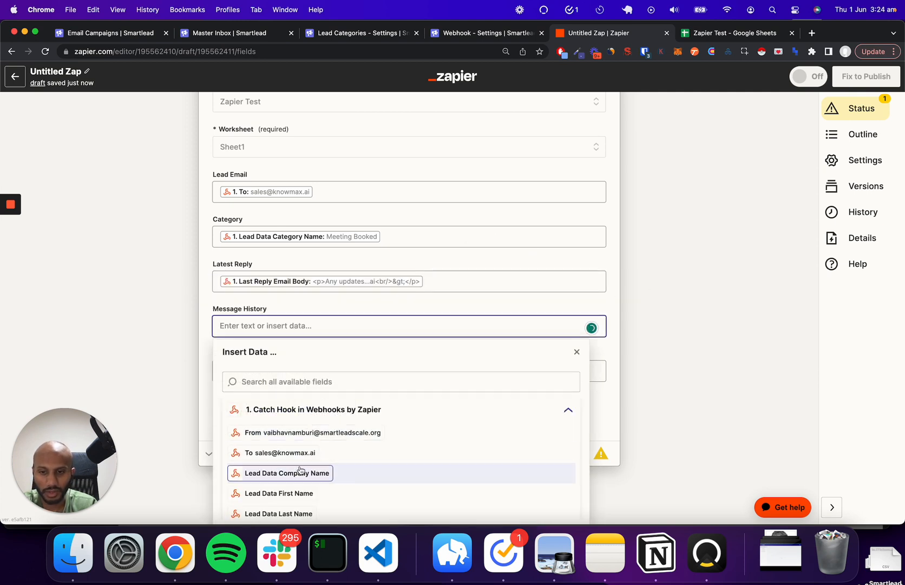
scroll(down, 3)
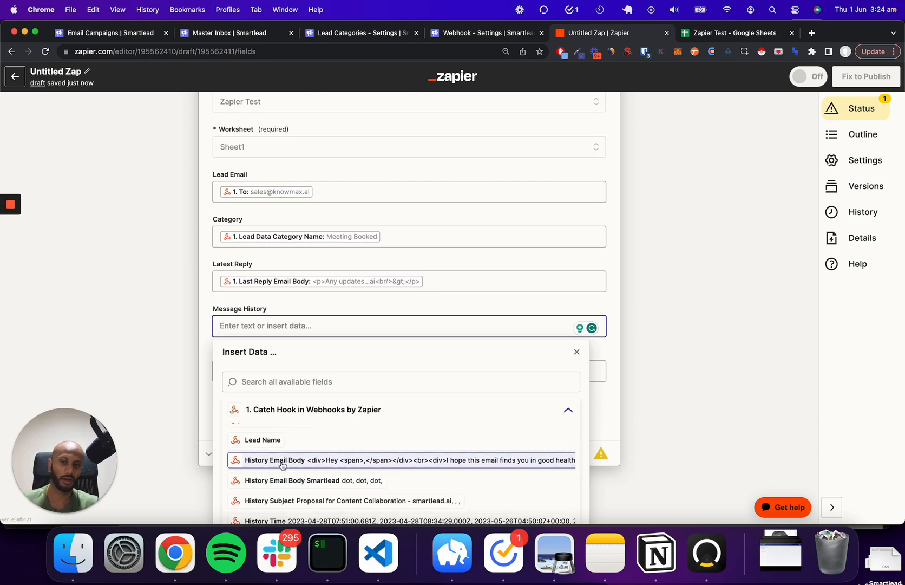
mouse_move(650, 365)
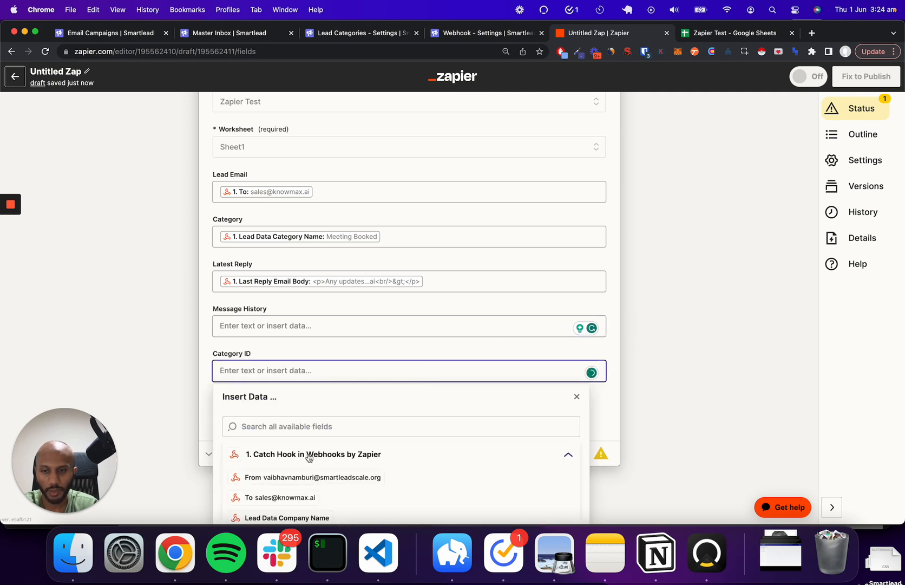
scroll(down, 3)
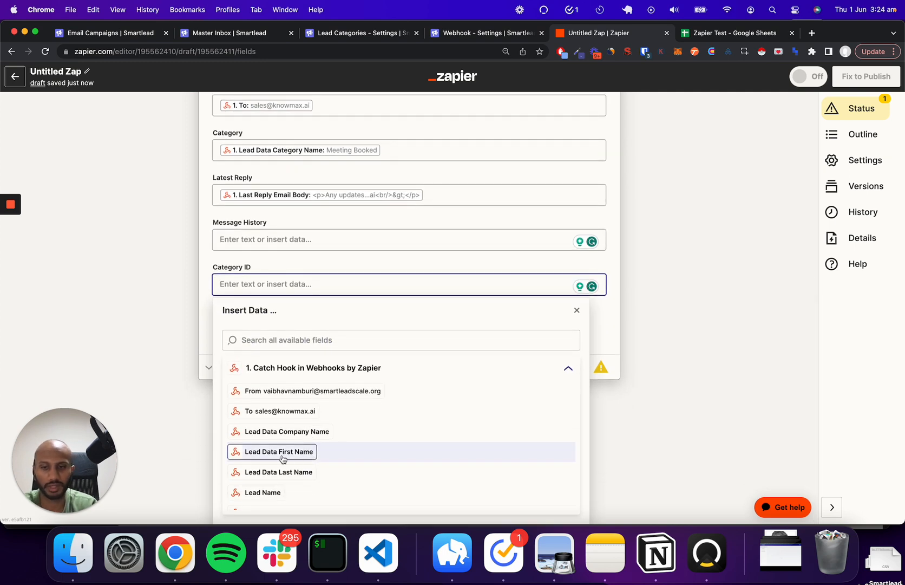
scroll(down, 3)
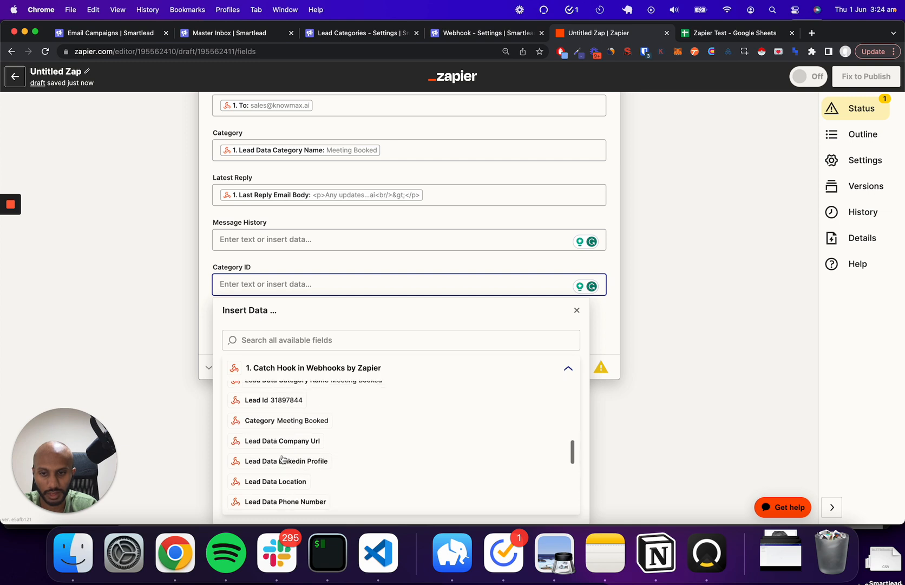
scroll(down, 3)
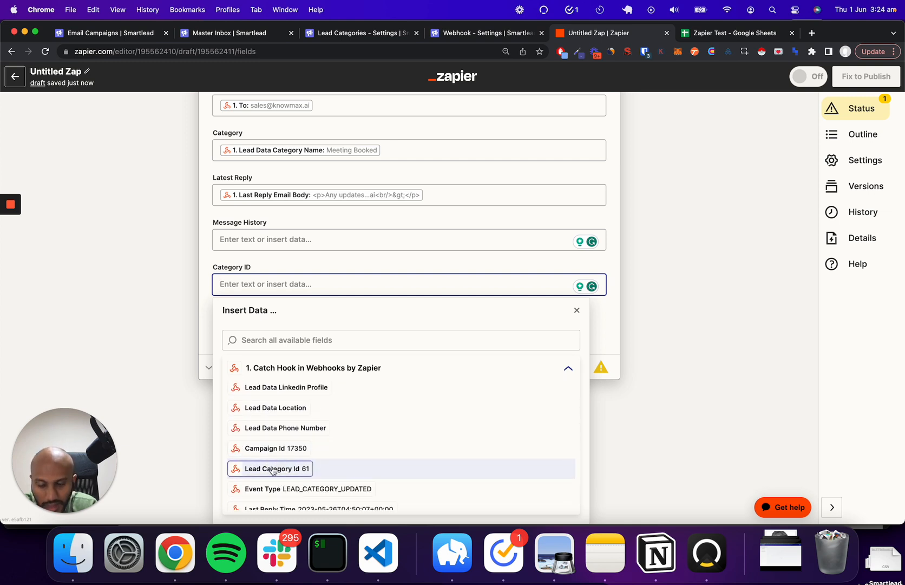
click(272, 468)
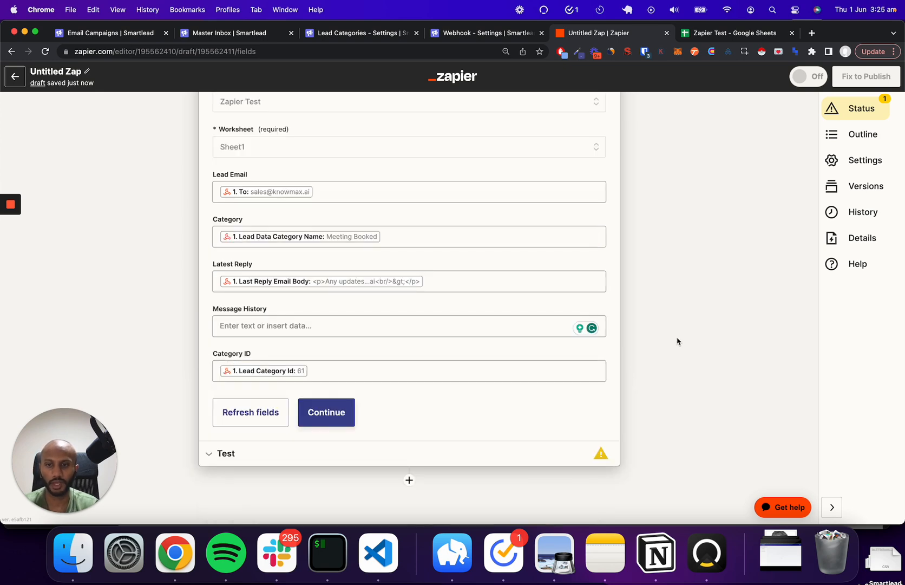
Step: Test the action and confirm sheet row 2: knowmax.ai email, Meeting Booked, reply, 61
click(326, 412)
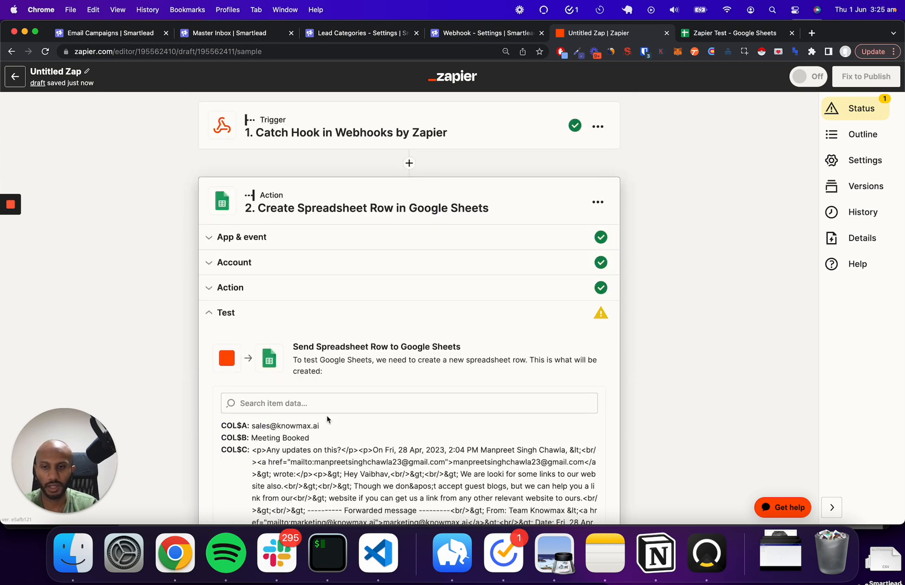
mouse_move(345, 386)
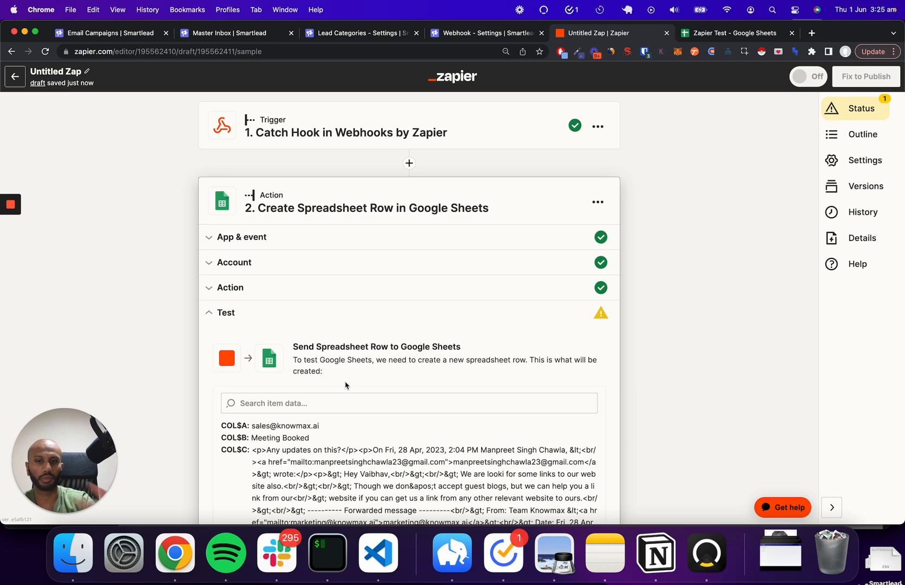
scroll(down, 3)
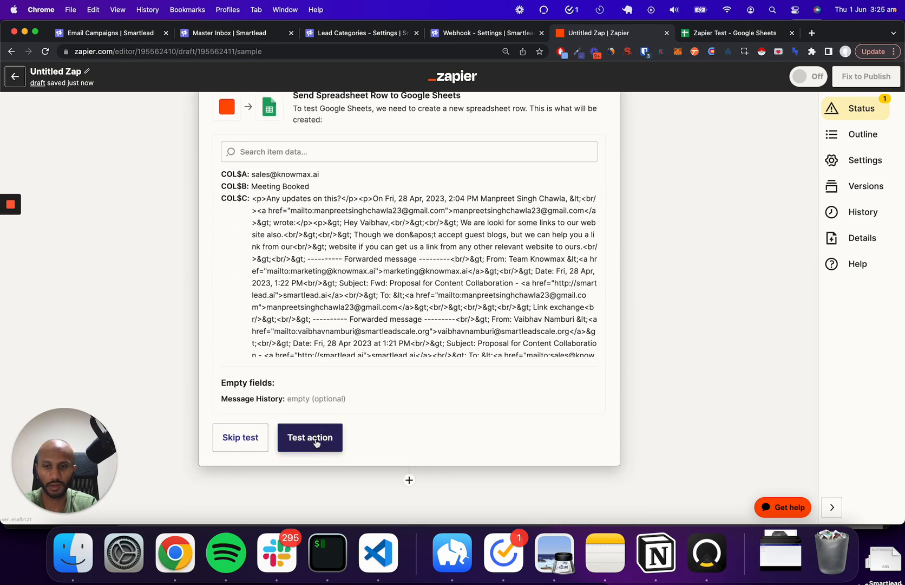
click(311, 437)
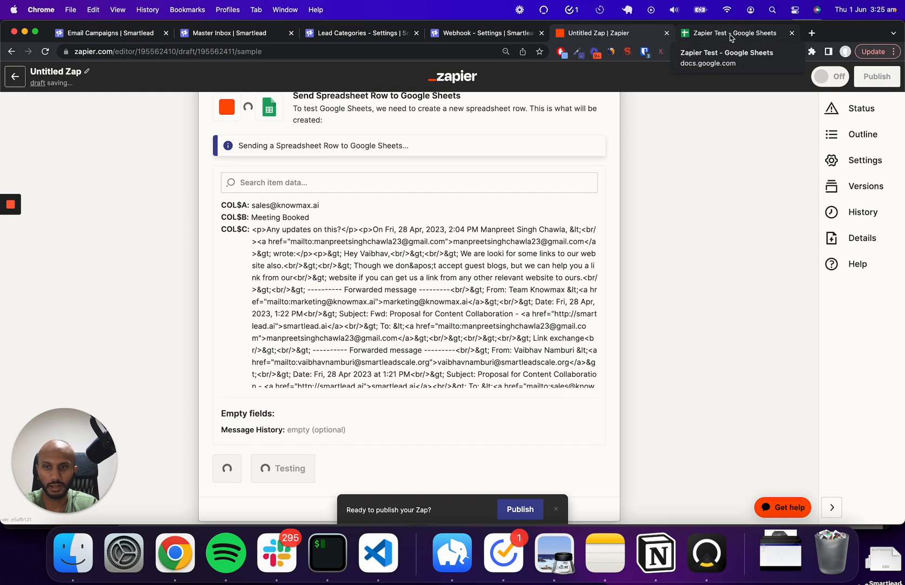
scroll(up, 3)
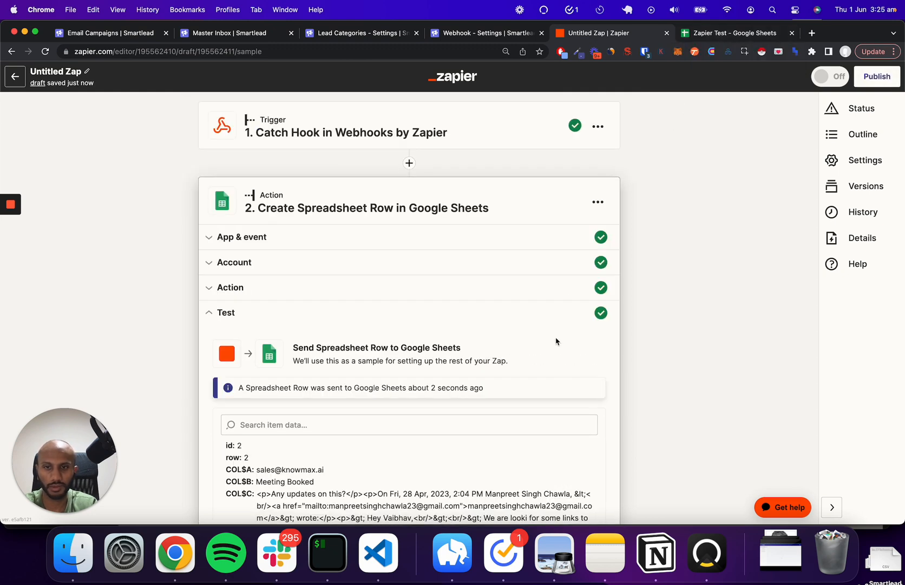
scroll(down, 3)
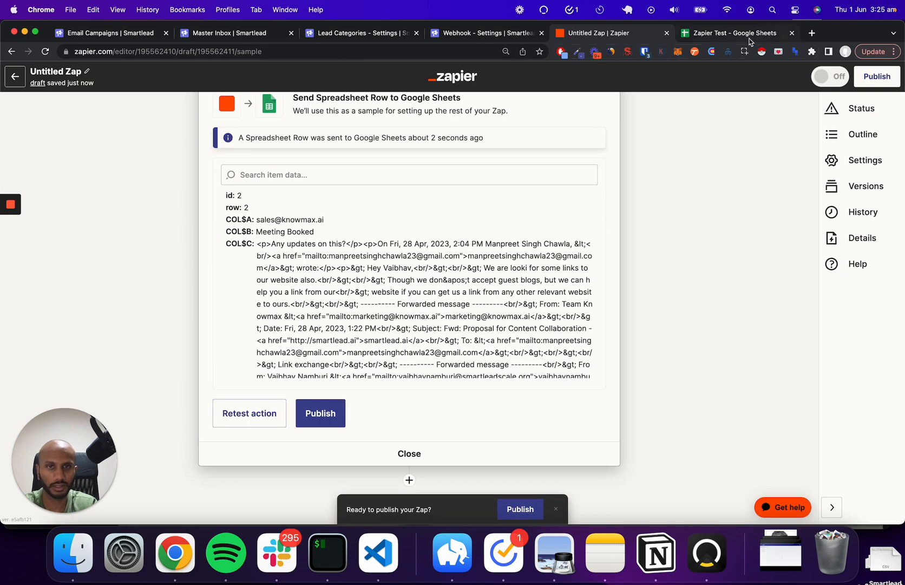
click(734, 33)
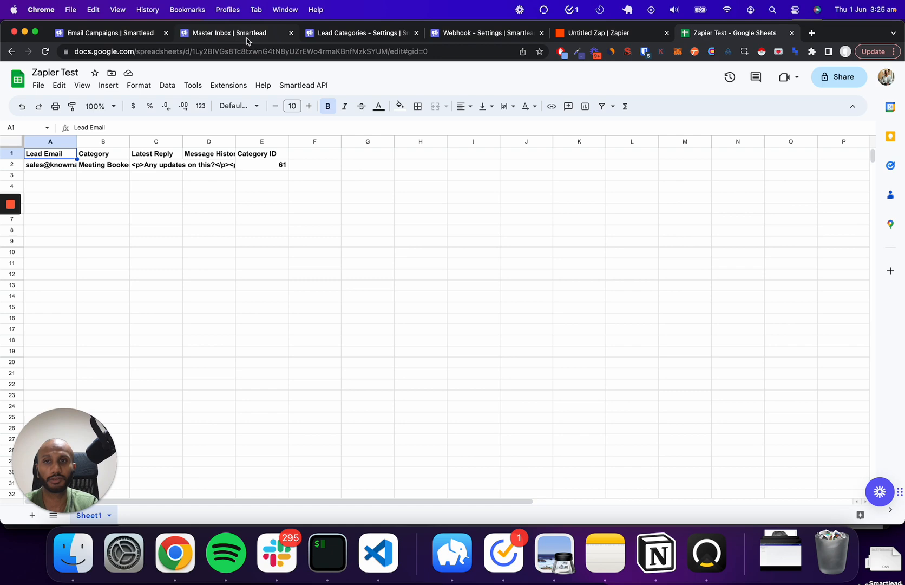
click(227, 33)
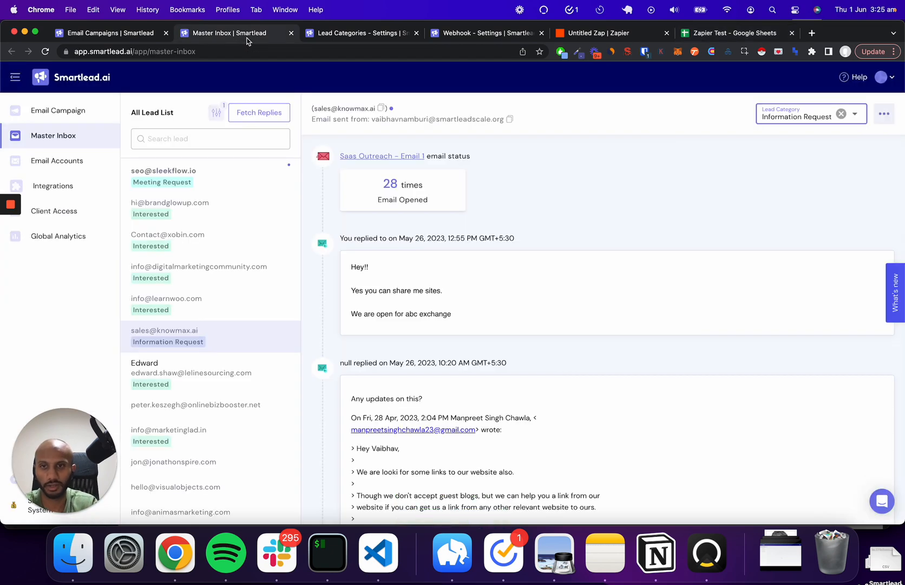
mouse_move(368, 151)
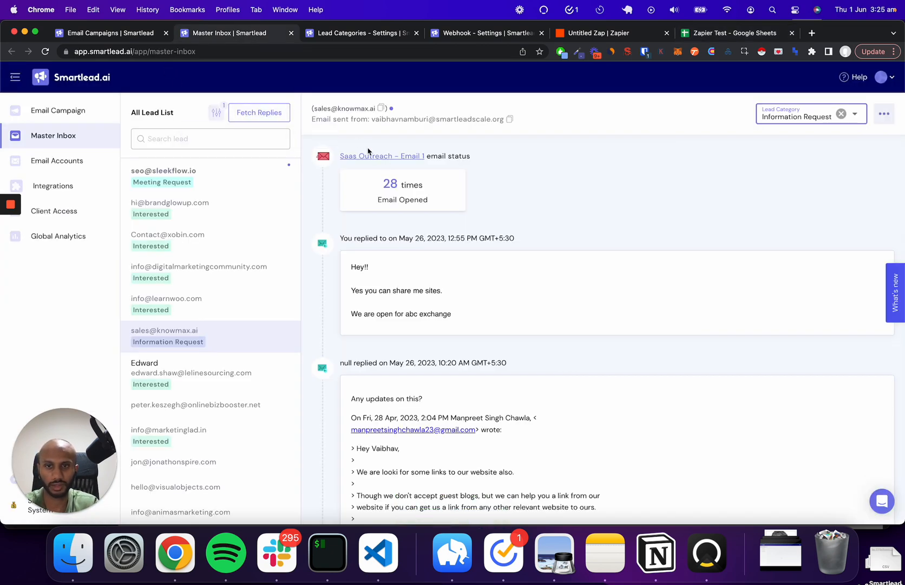
mouse_move(246, 461)
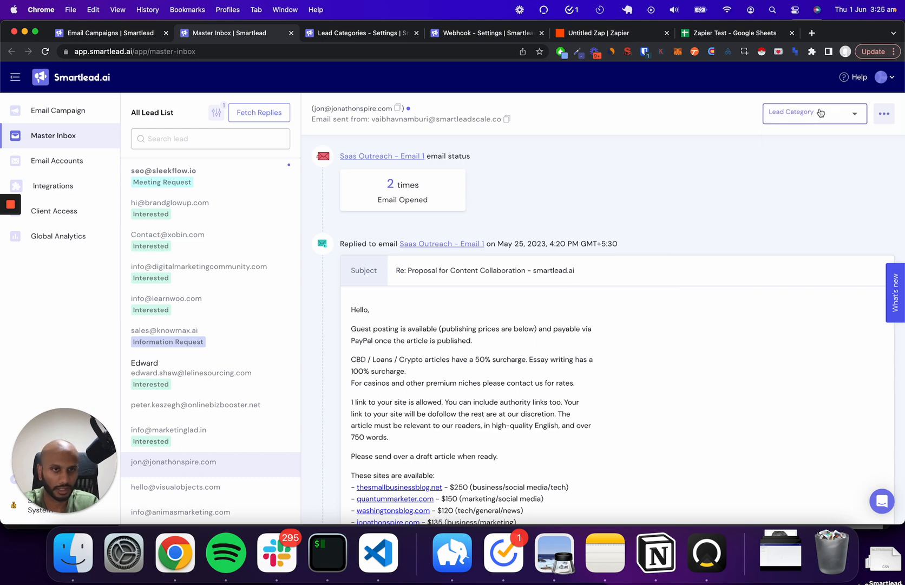
click(814, 113)
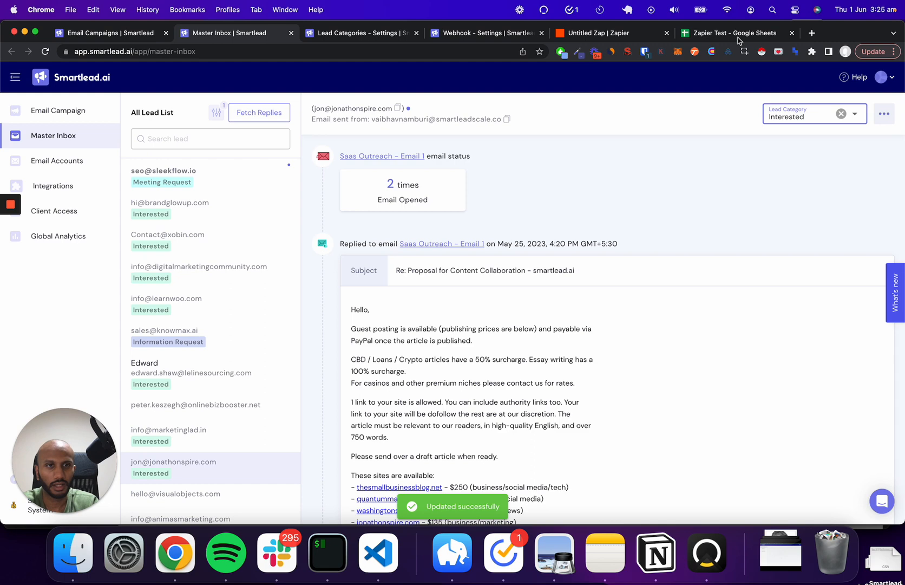
click(601, 33)
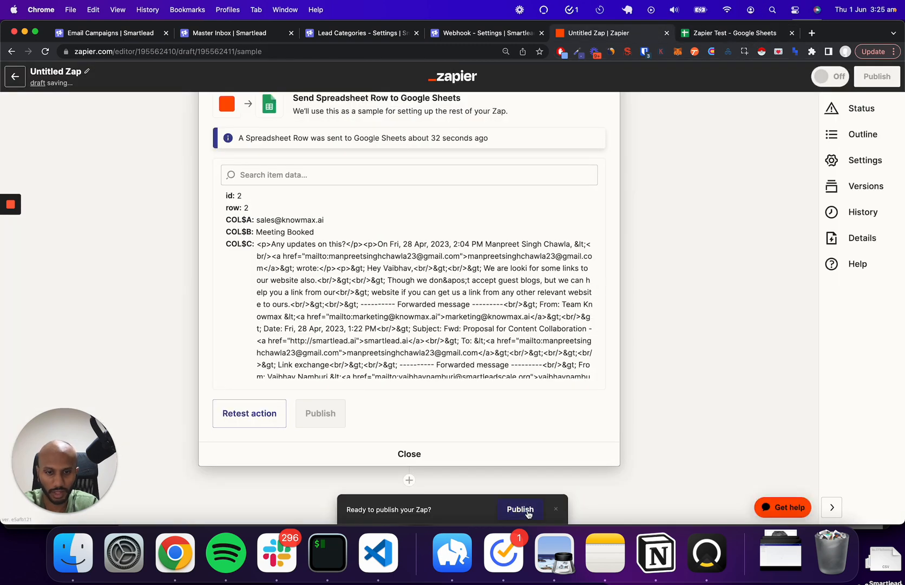
click(520, 509)
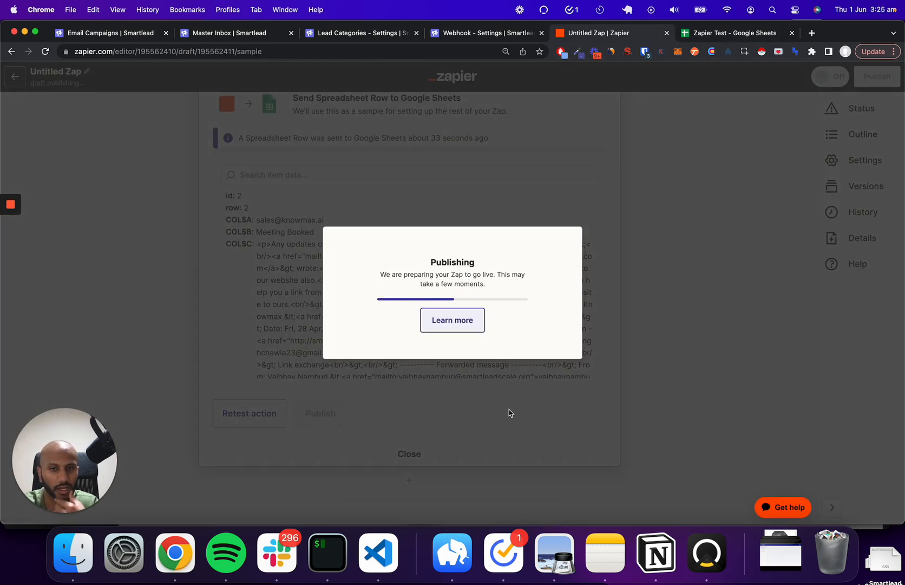
click(738, 33)
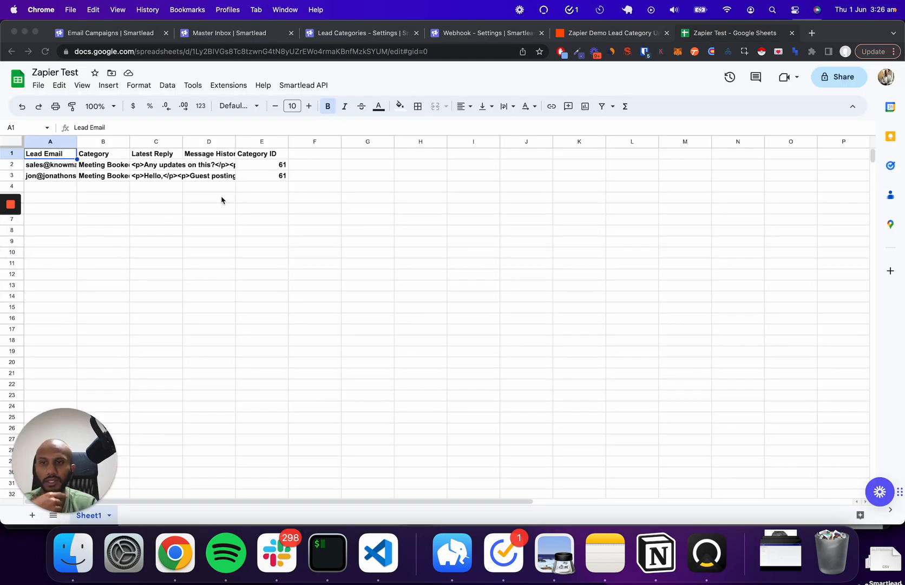
Step: Mark the learnwoo.com lead as Meeting Booked and confirm row 4 appears in the sheet
click(232, 33)
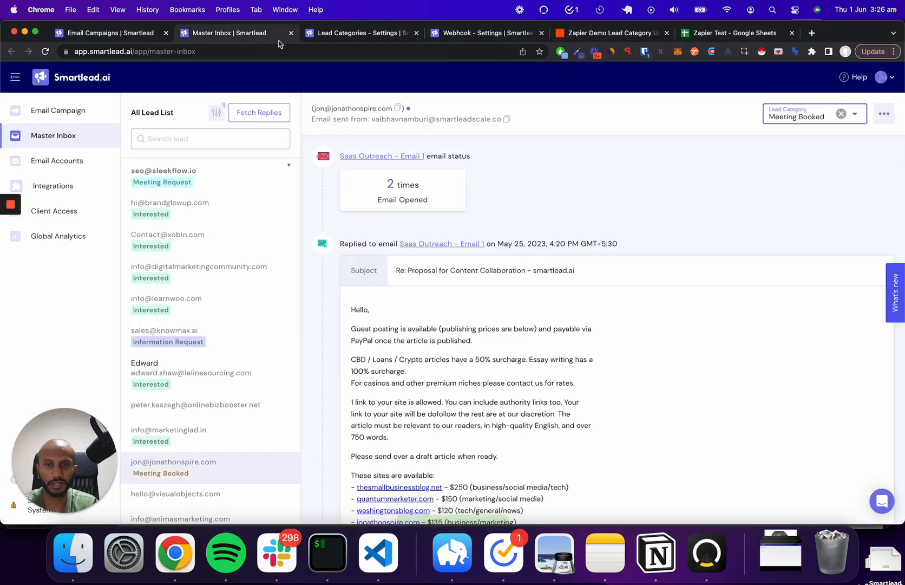
click(841, 114)
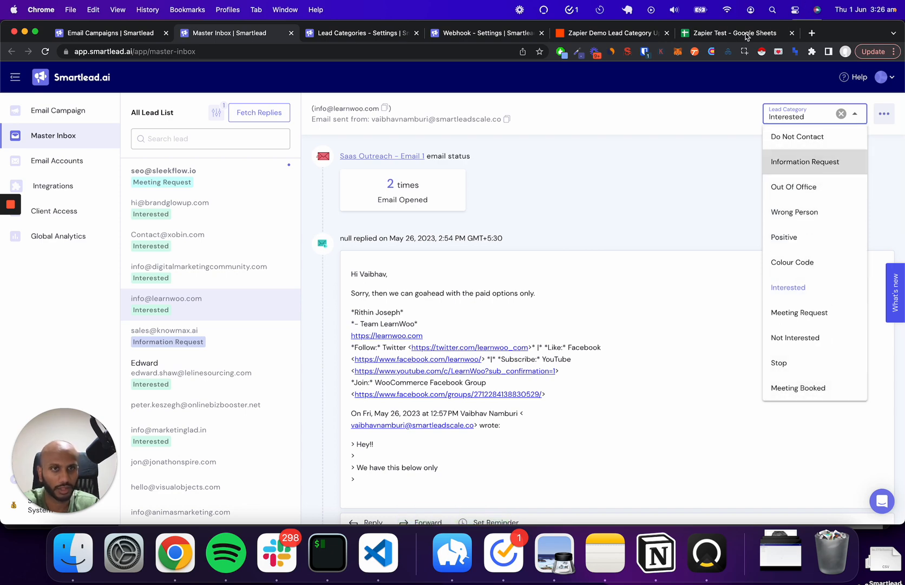
click(734, 33)
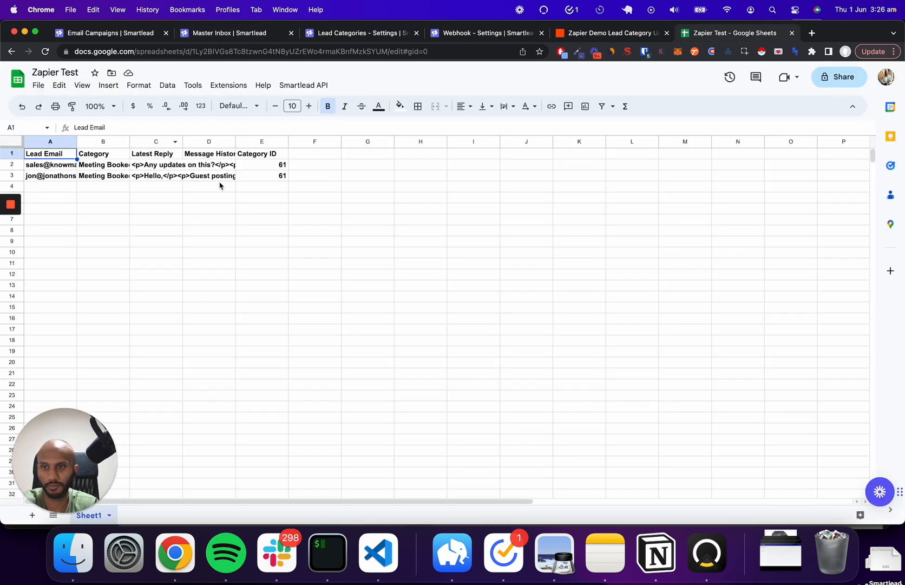
click(229, 33)
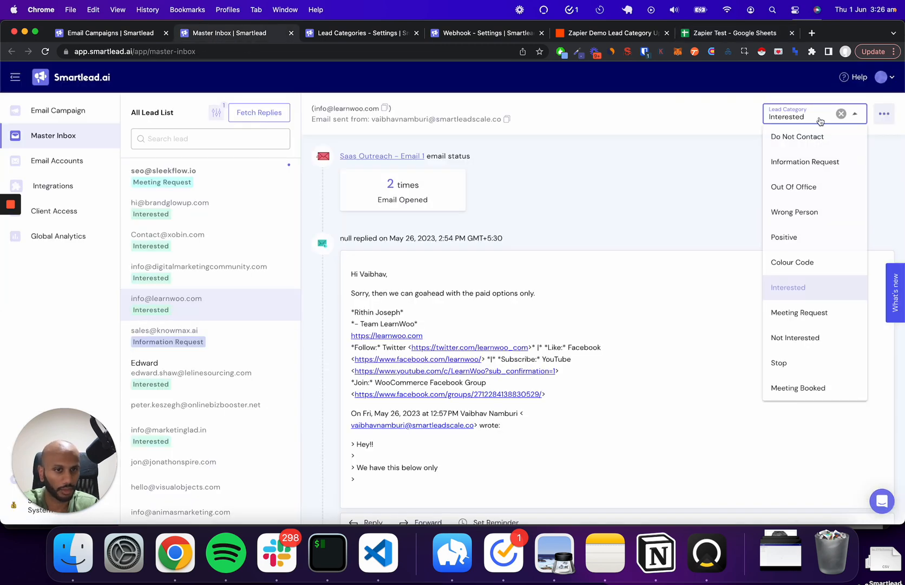
click(799, 388)
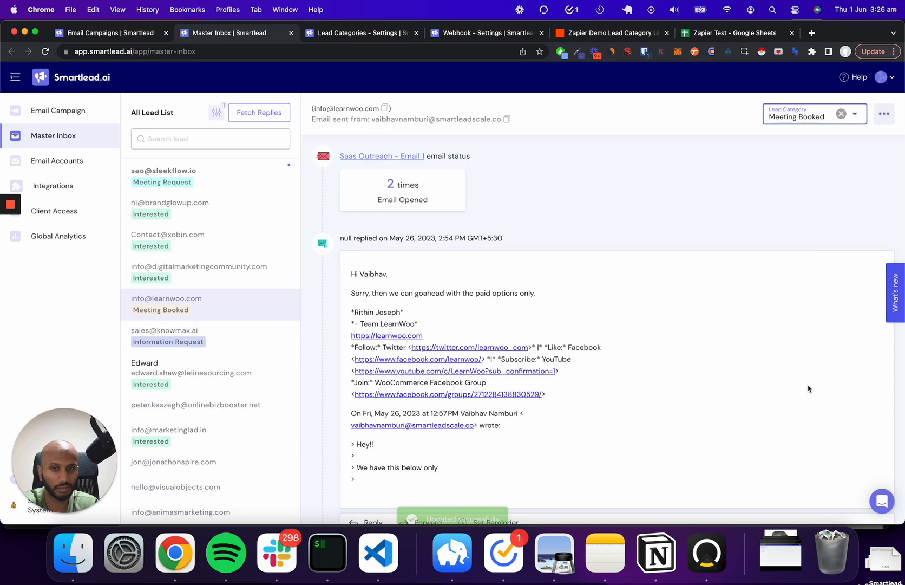
click(734, 33)
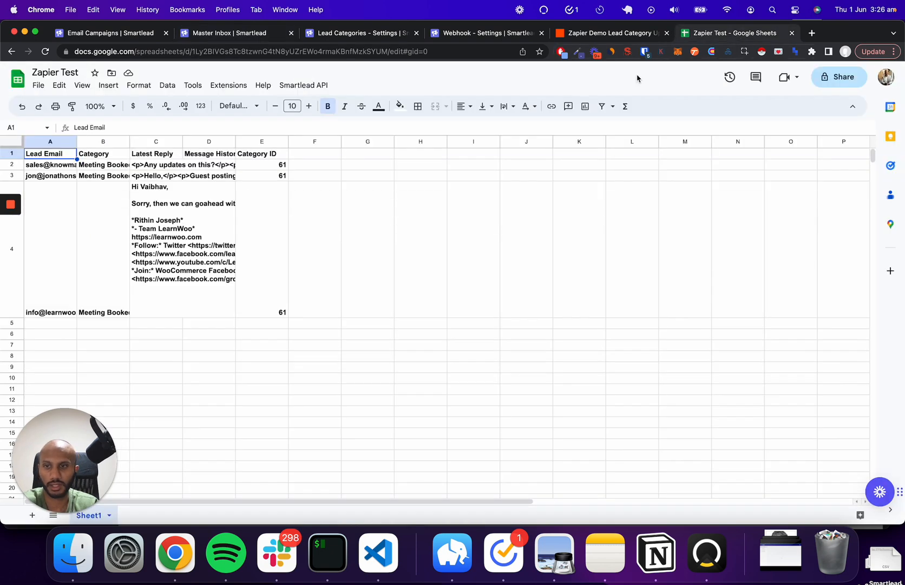
mouse_move(264, 261)
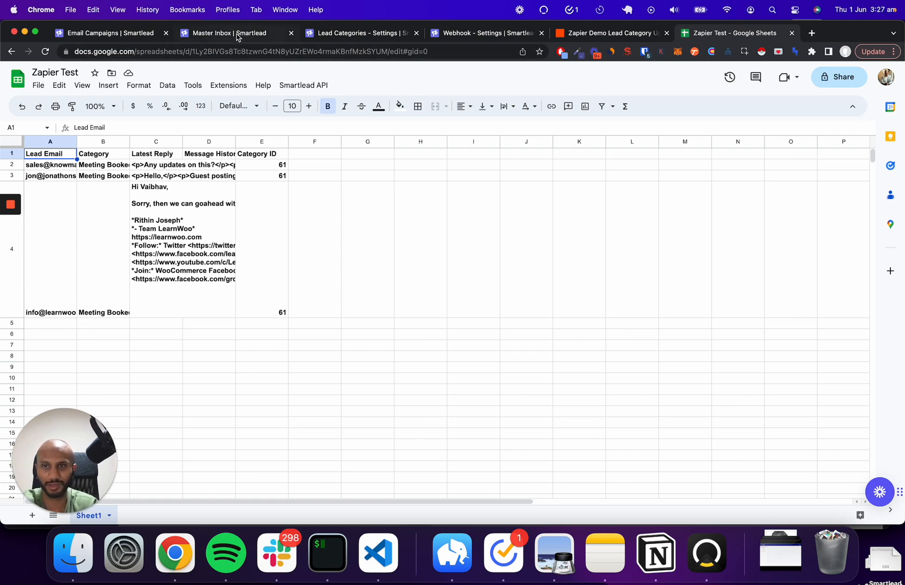
Step: Reload Smartlead's campaign list and start editing the first Untitled Campaign
click(235, 33)
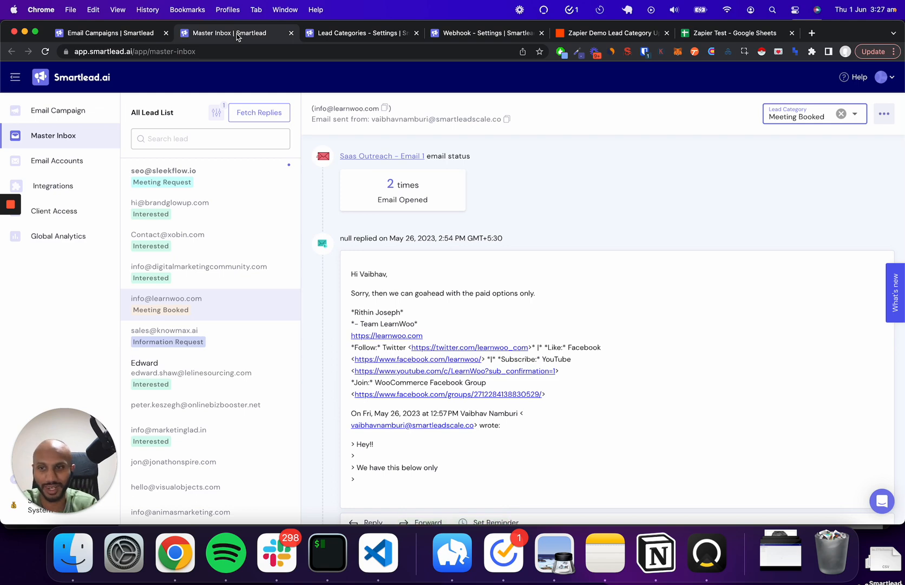
mouse_move(59, 111)
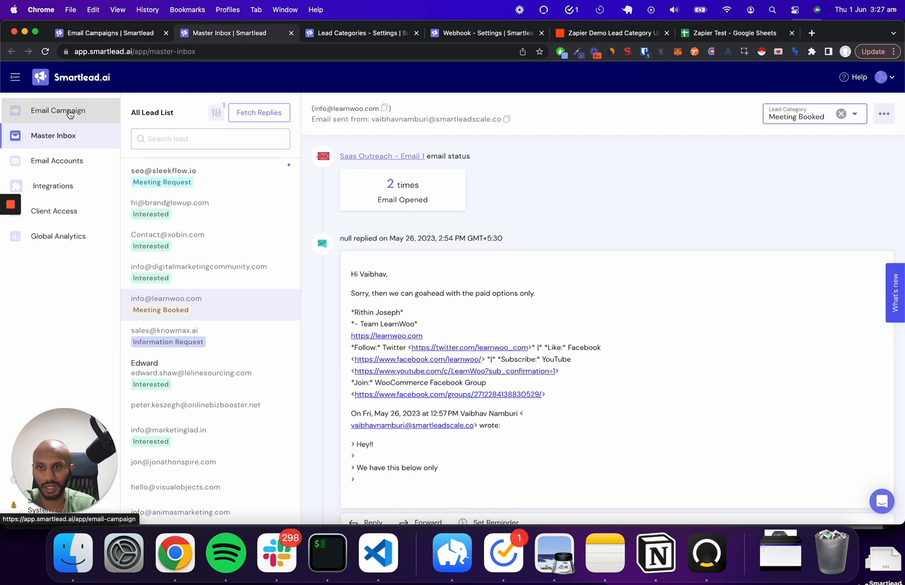
click(58, 111)
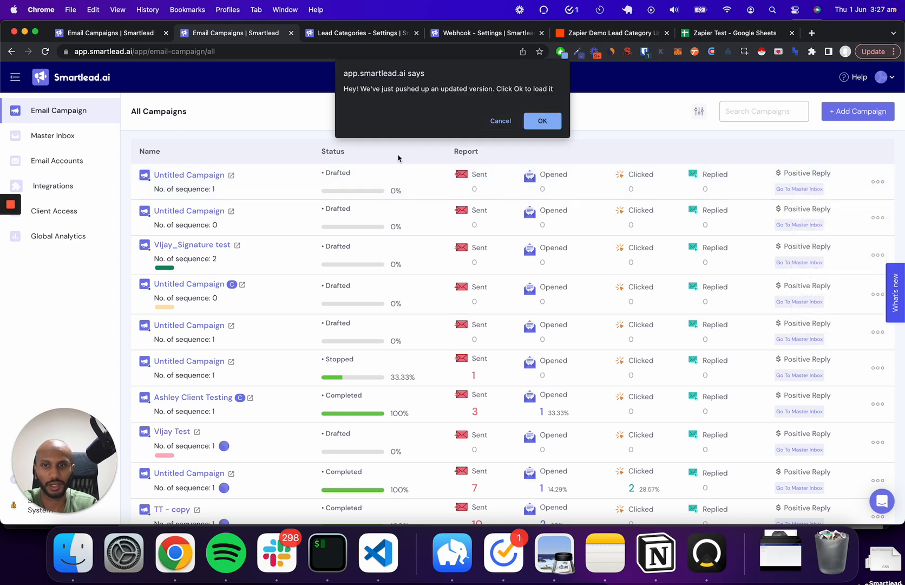
click(542, 121)
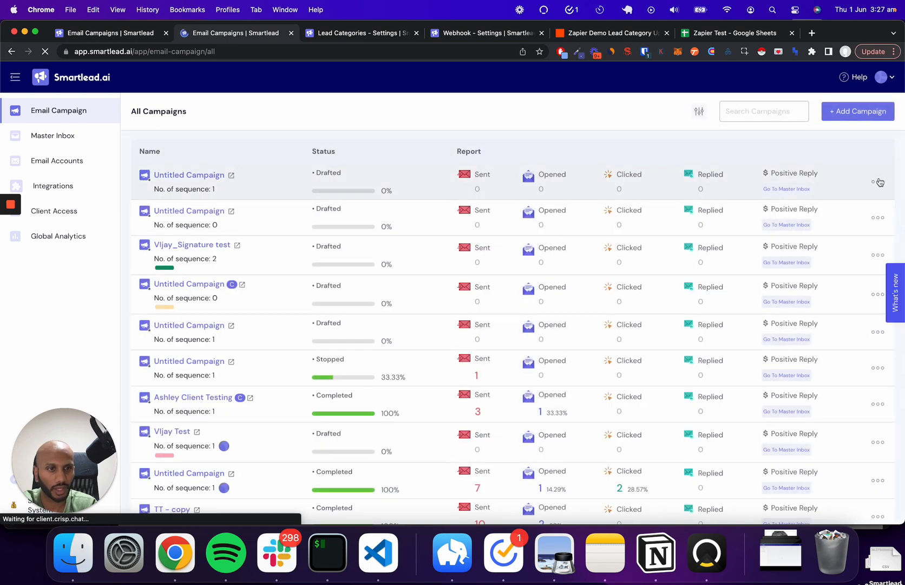
click(878, 182)
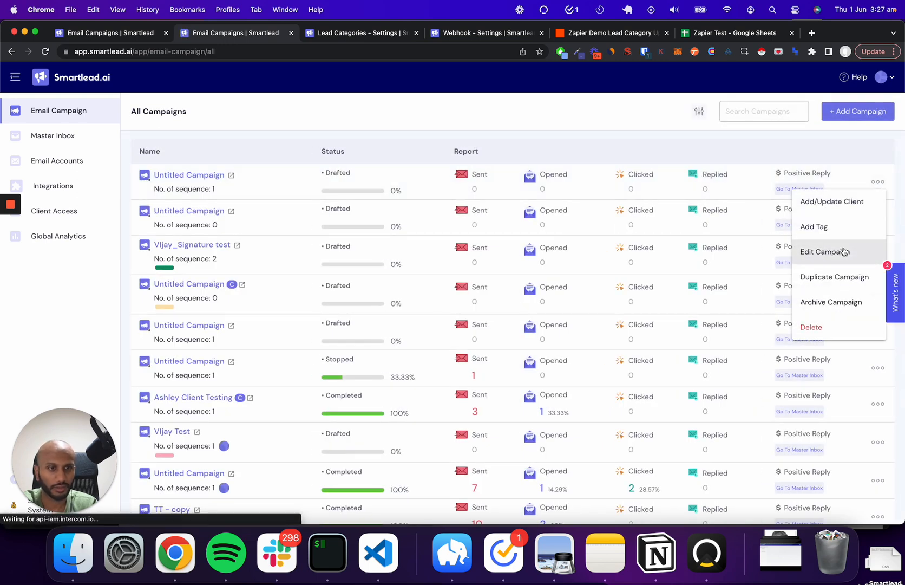
click(826, 252)
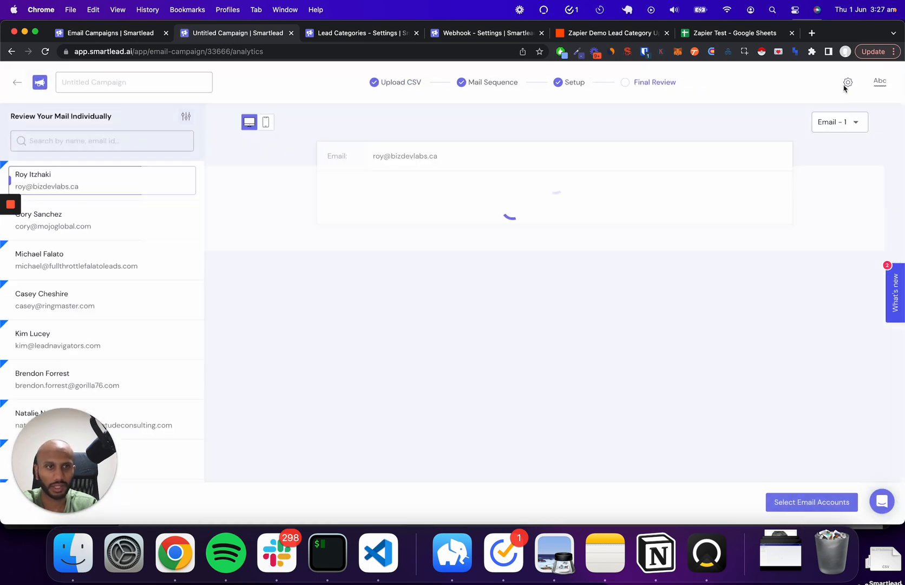
Step: Enable AI categorisation for Interested and Meeting Request, then return to the Google Sheet
click(848, 82)
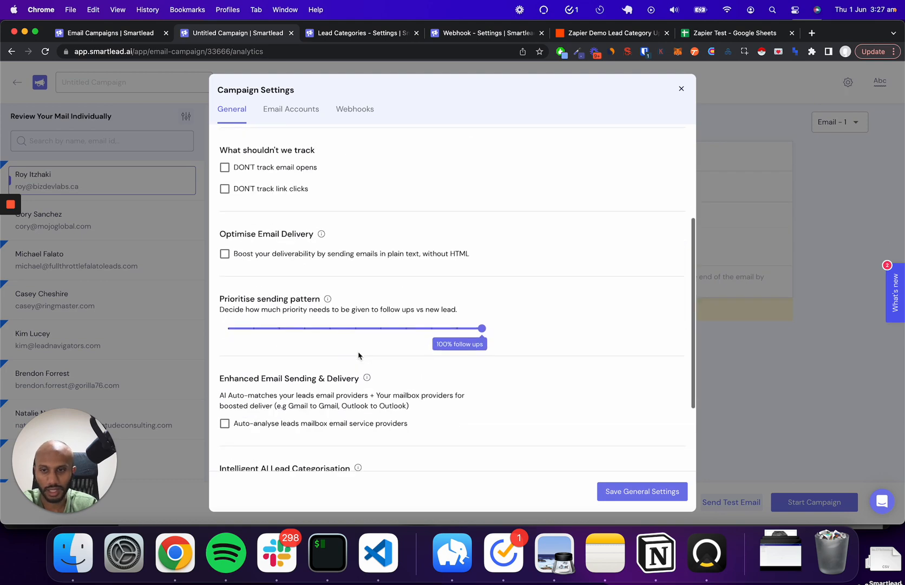
scroll(down, 3)
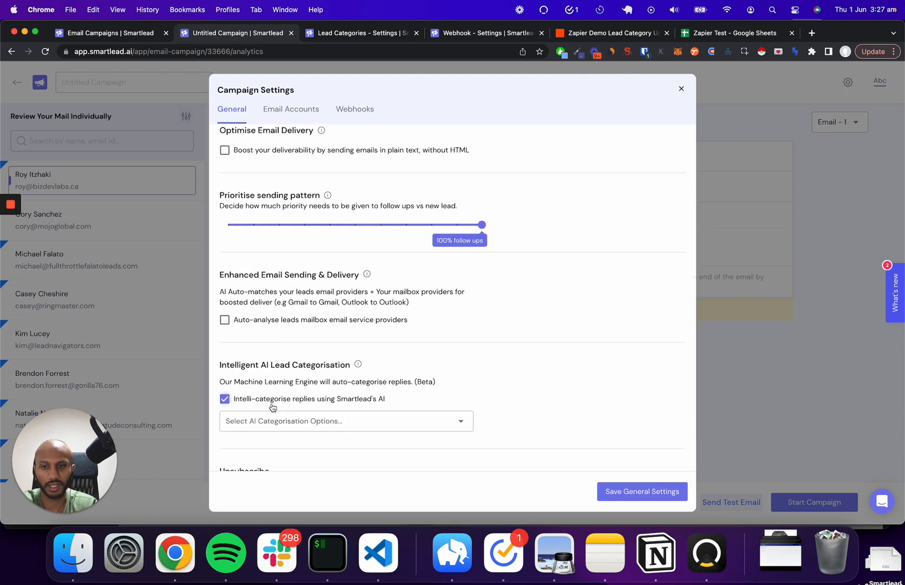
click(345, 420)
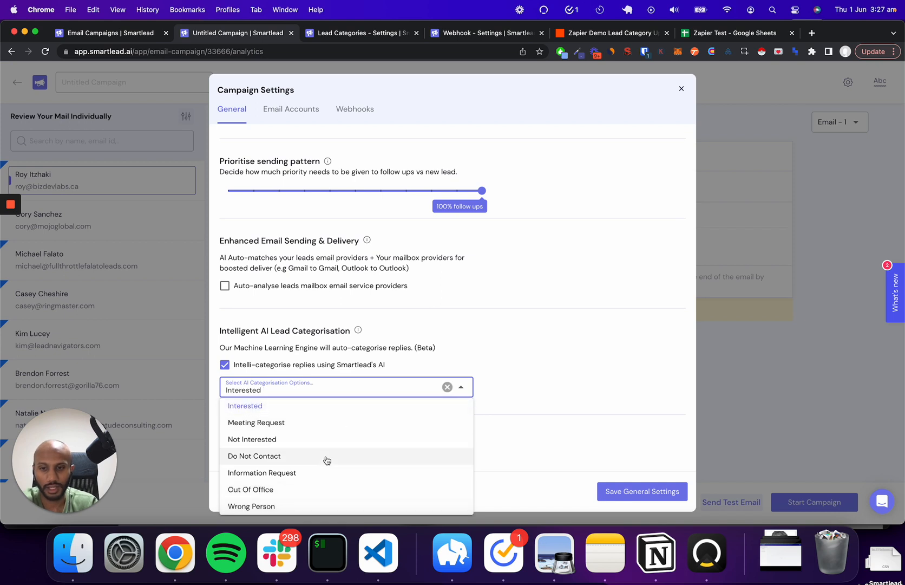
click(256, 422)
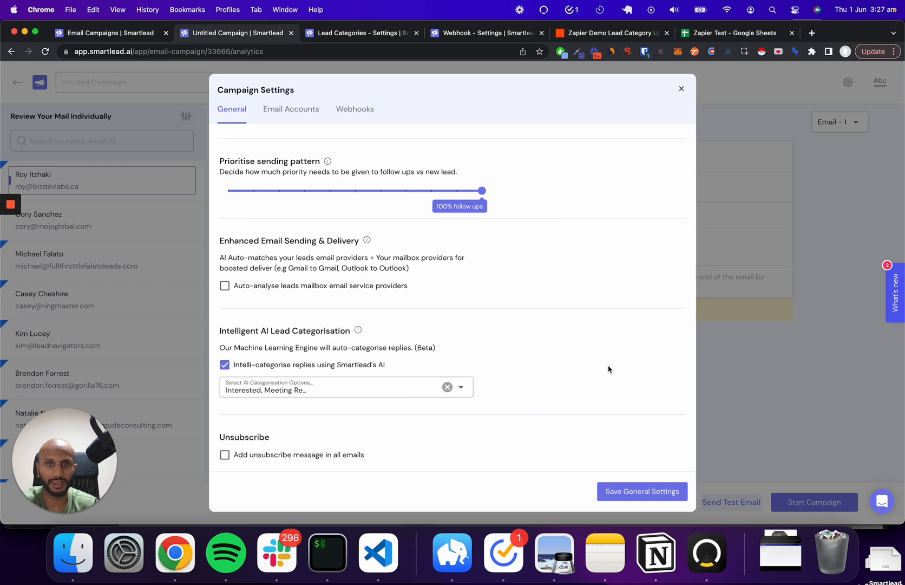
mouse_move(718, 80)
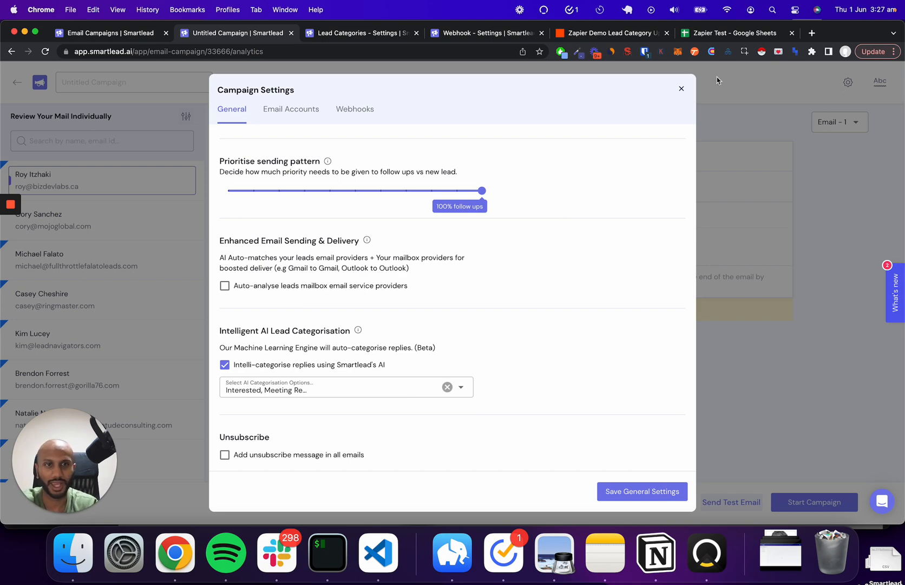
click(734, 33)
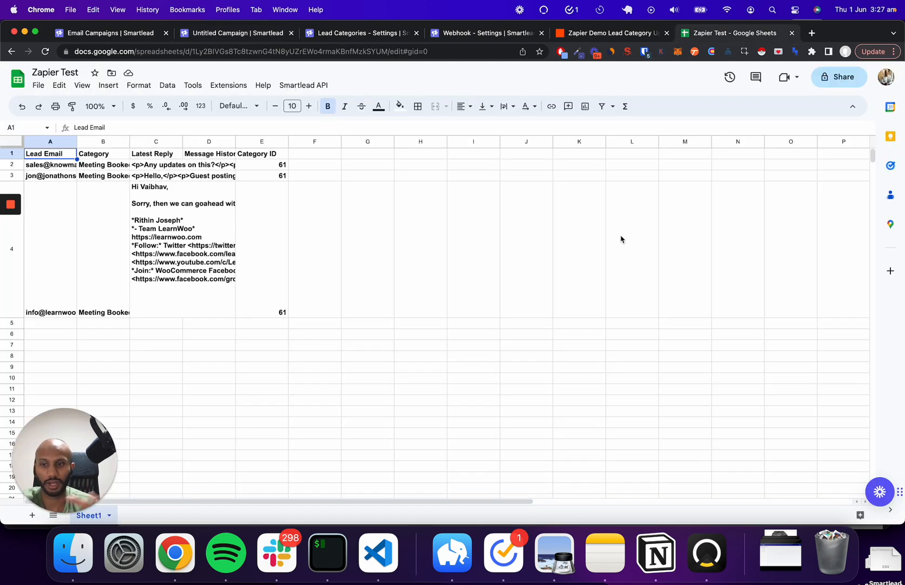